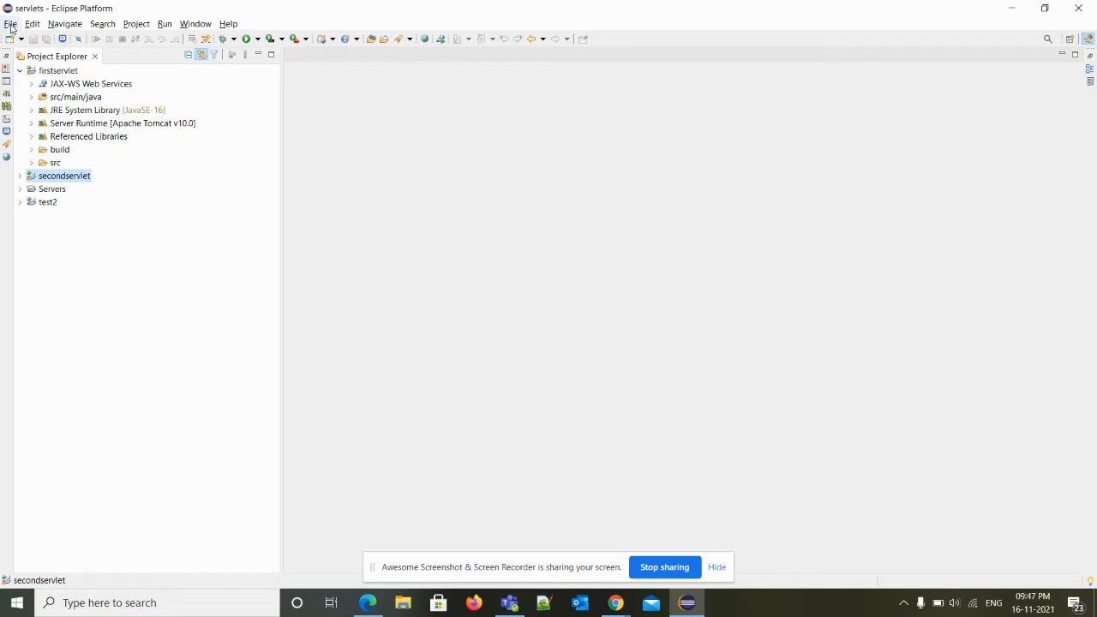
- Start a new item from the File menu to reach the Dynamic Web Project wizard
click(10, 24)
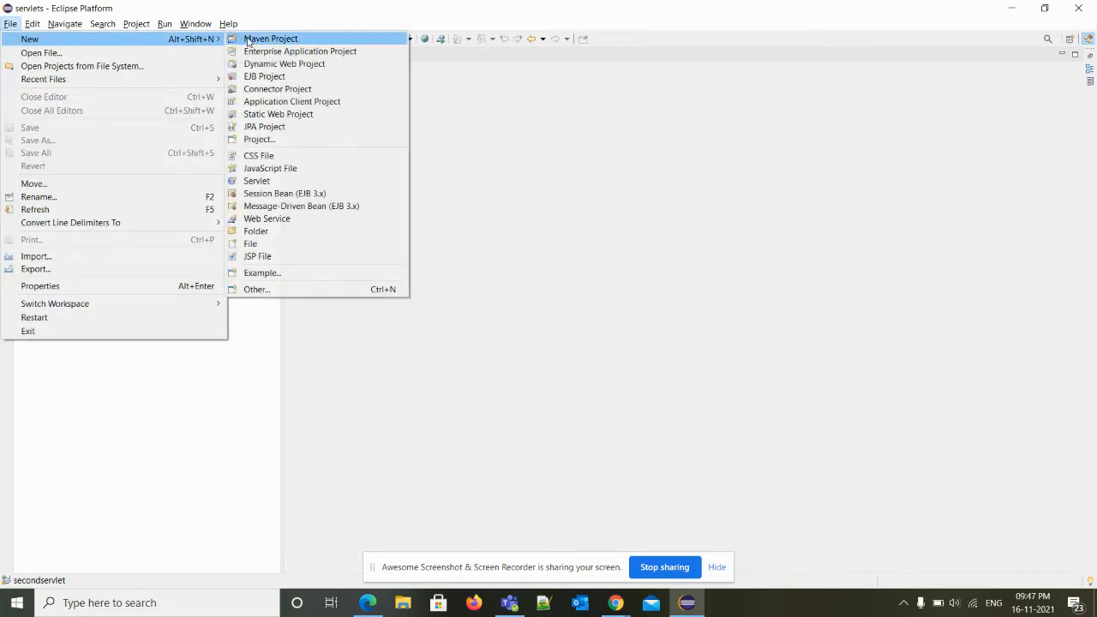
mouse_move(283, 63)
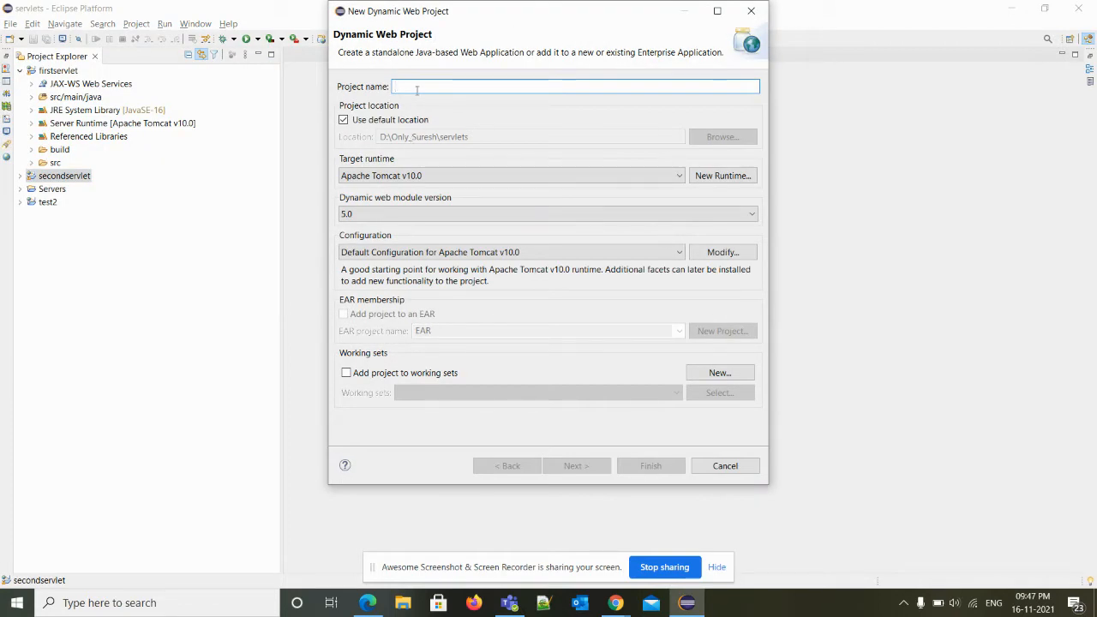
- Name the project thirdservlet and advance through the Java build settings to the web module page
text(thir)
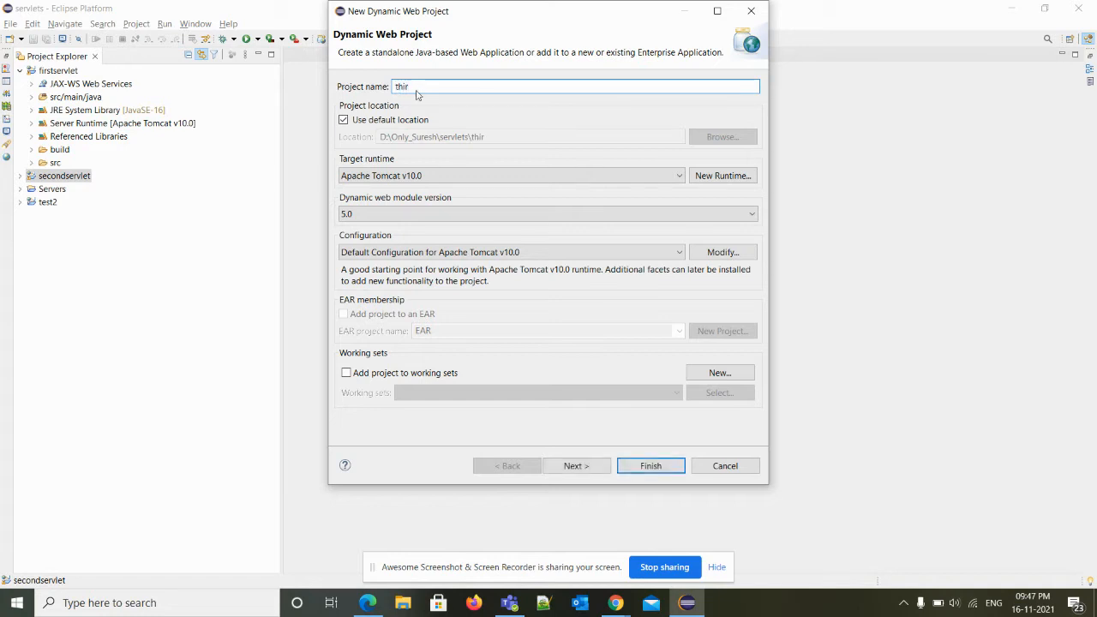
text(dserv)
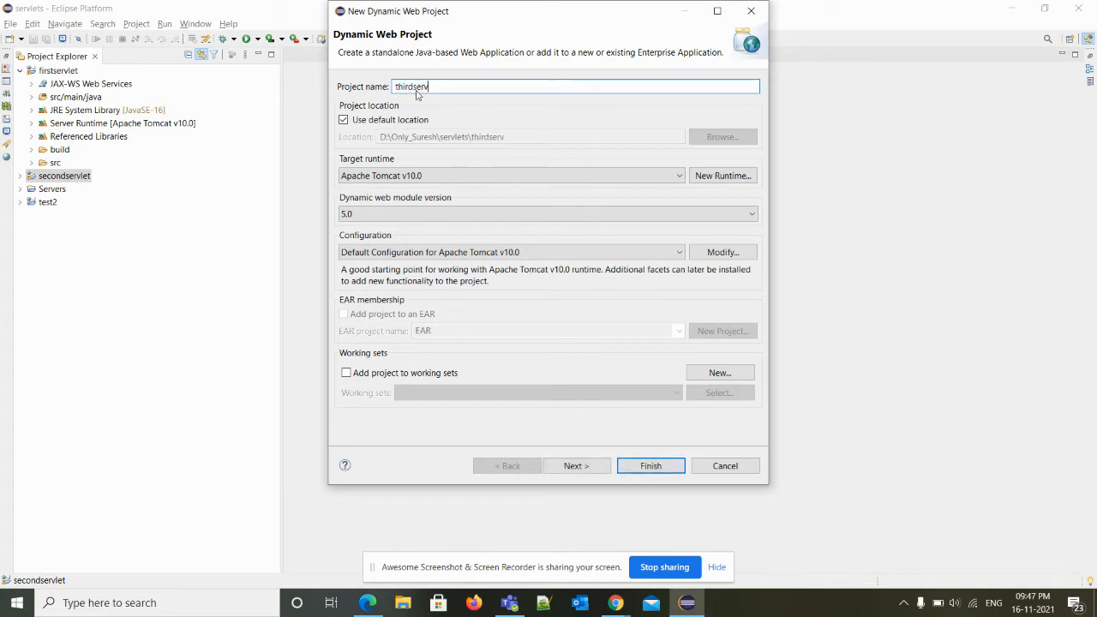
text(let)
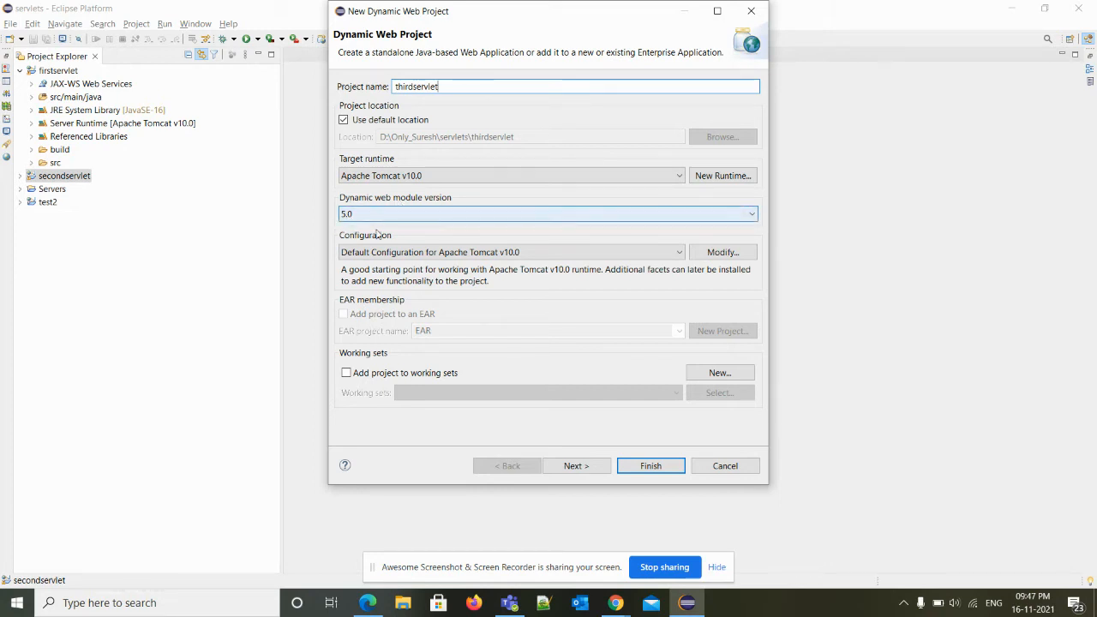
click(576, 465)
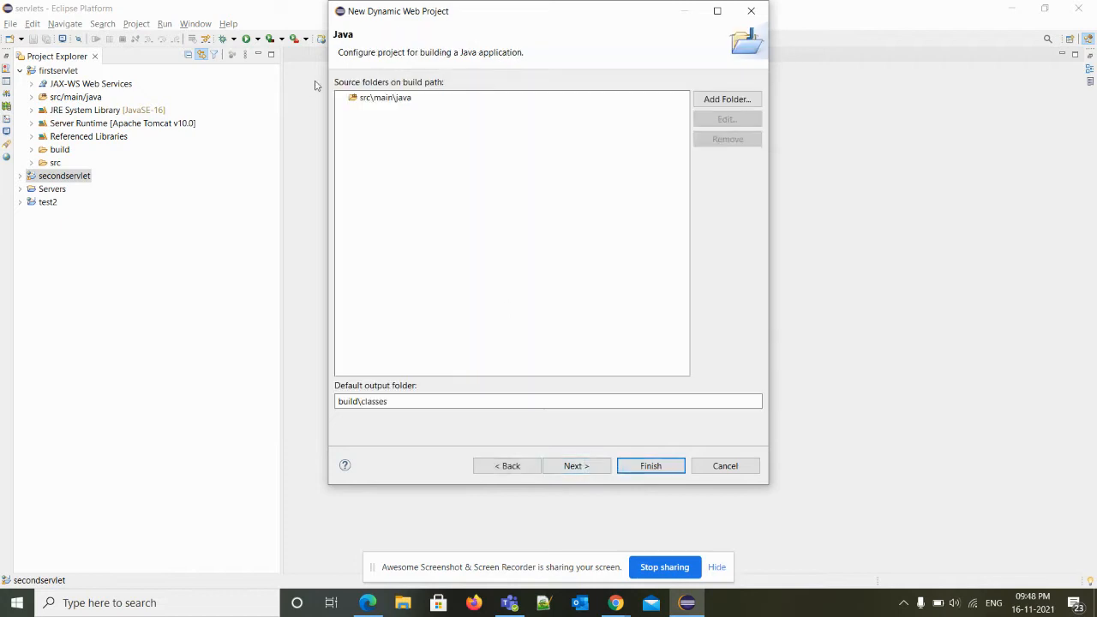
triple_click(547, 401)
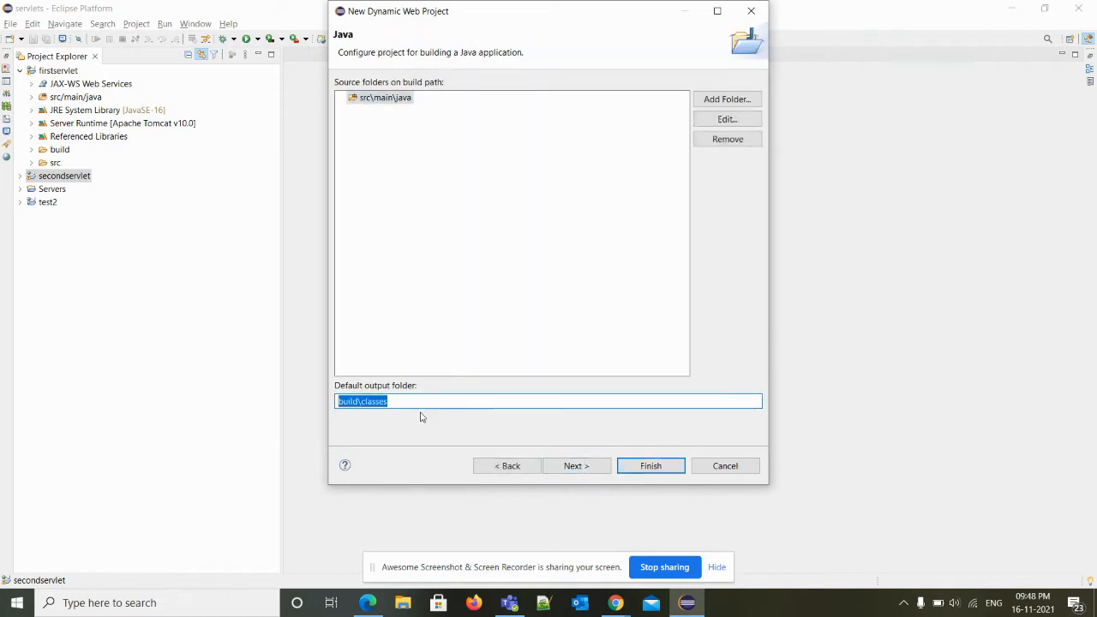
click(576, 465)
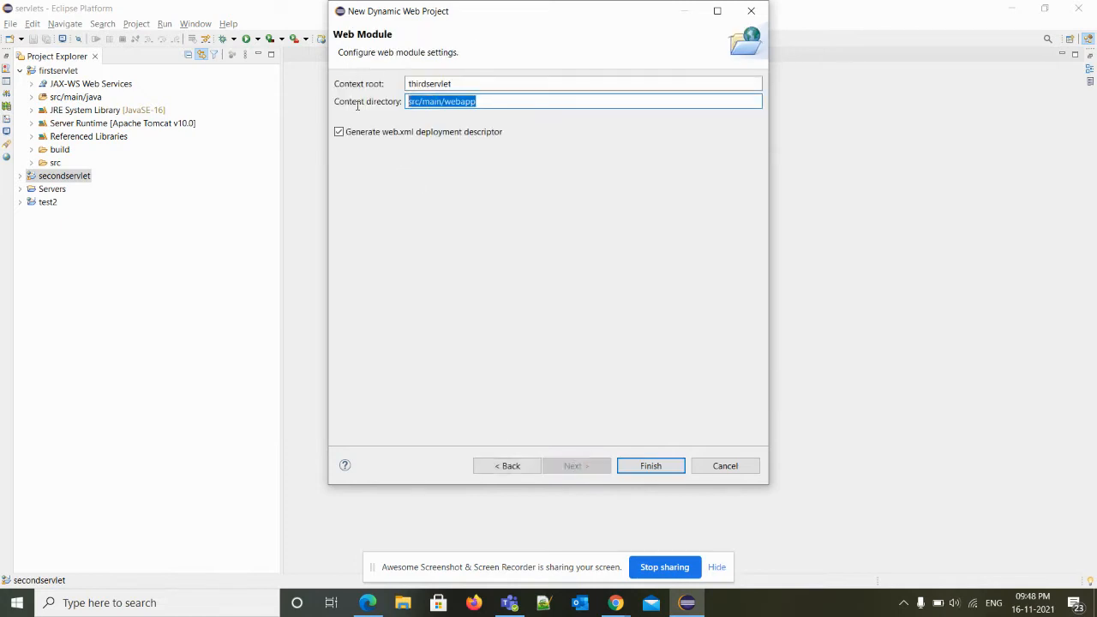
- Set the content directory to WebContent, keep web.xml generation, and finish creating the project
text(We)
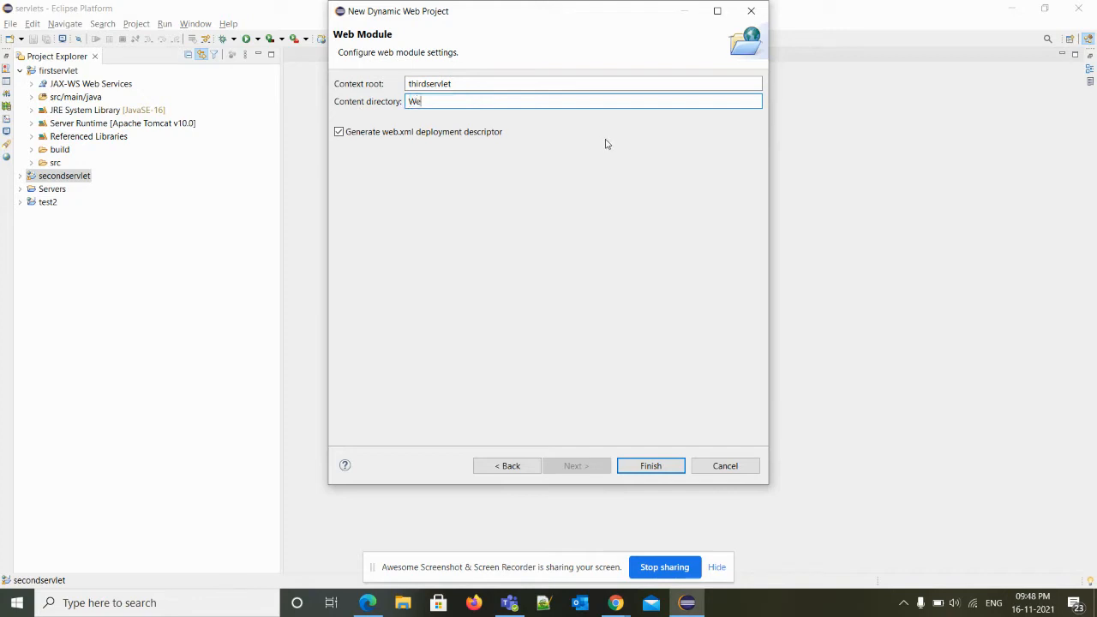
text(bCont)
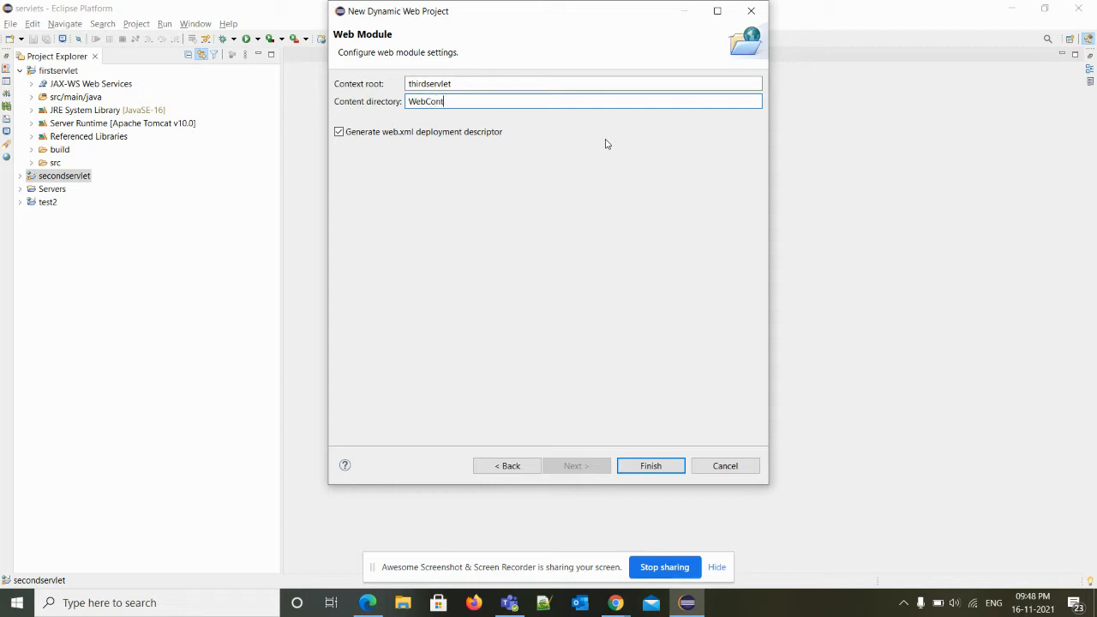
text(ent)
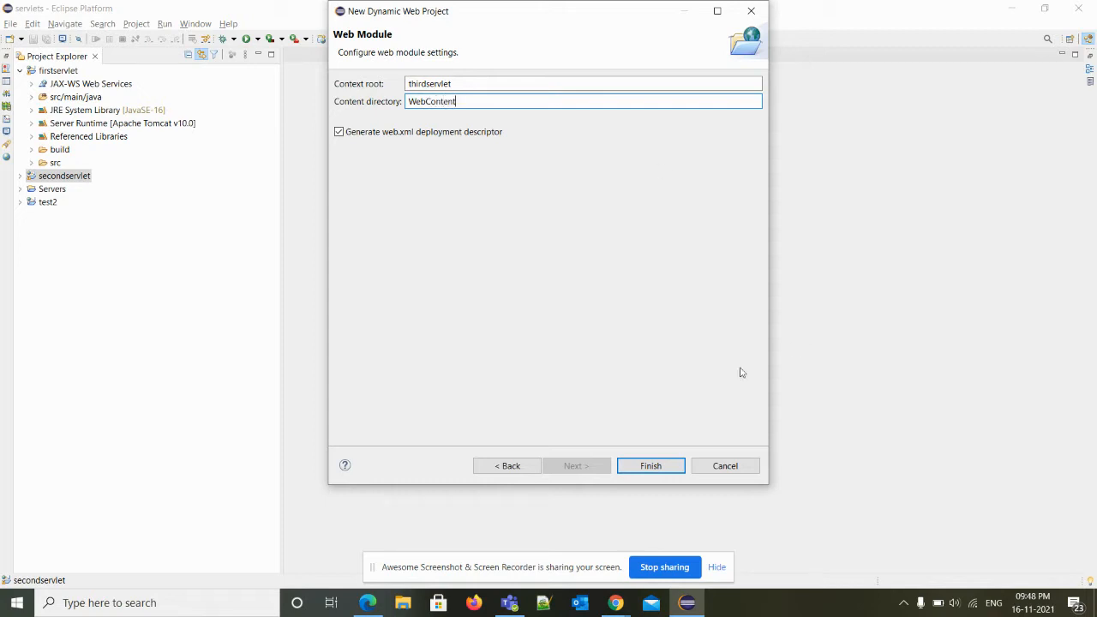
click(651, 465)
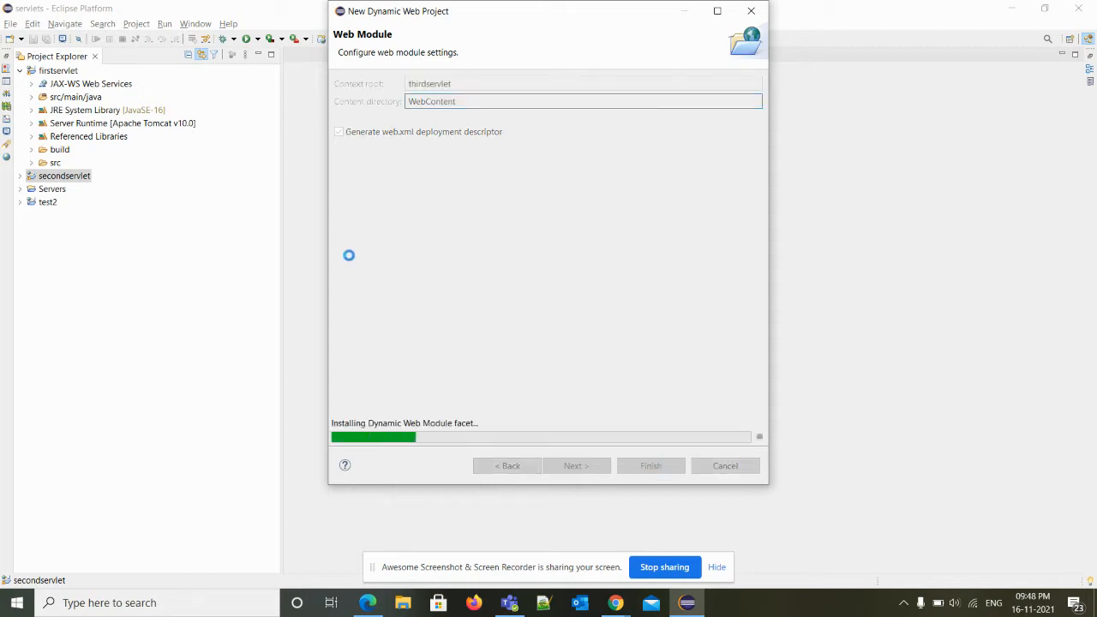
click(650, 465)
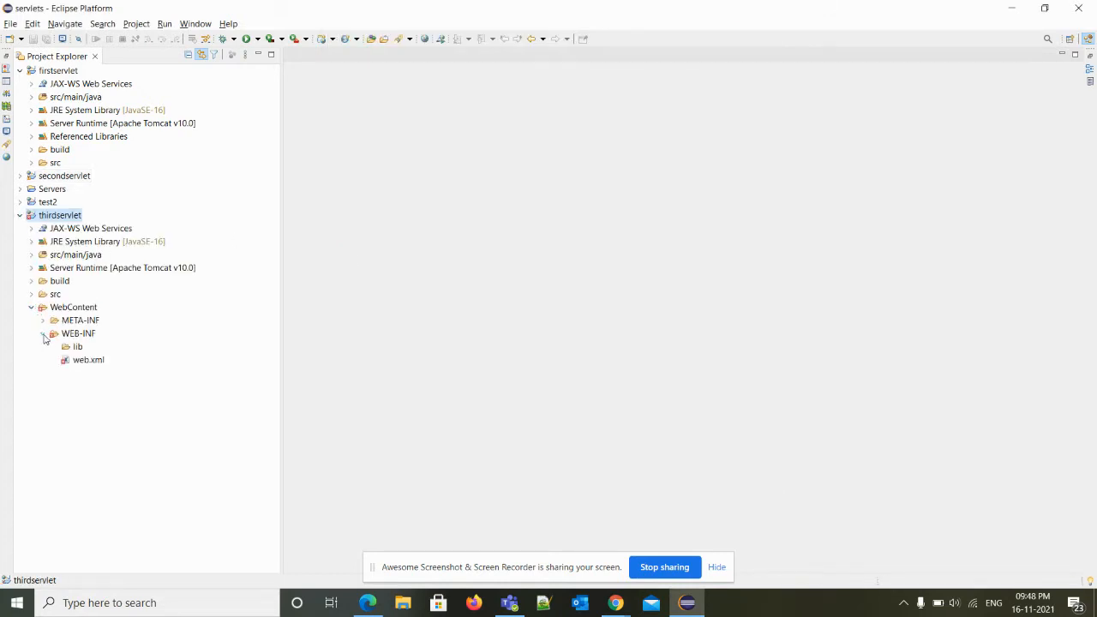
- Copy firstservlet's Jakarta EE 5.0 web-app header into thirdservlet's web.xml with display name thirdservlet and index.jsp welcome file
double_click(88, 359)
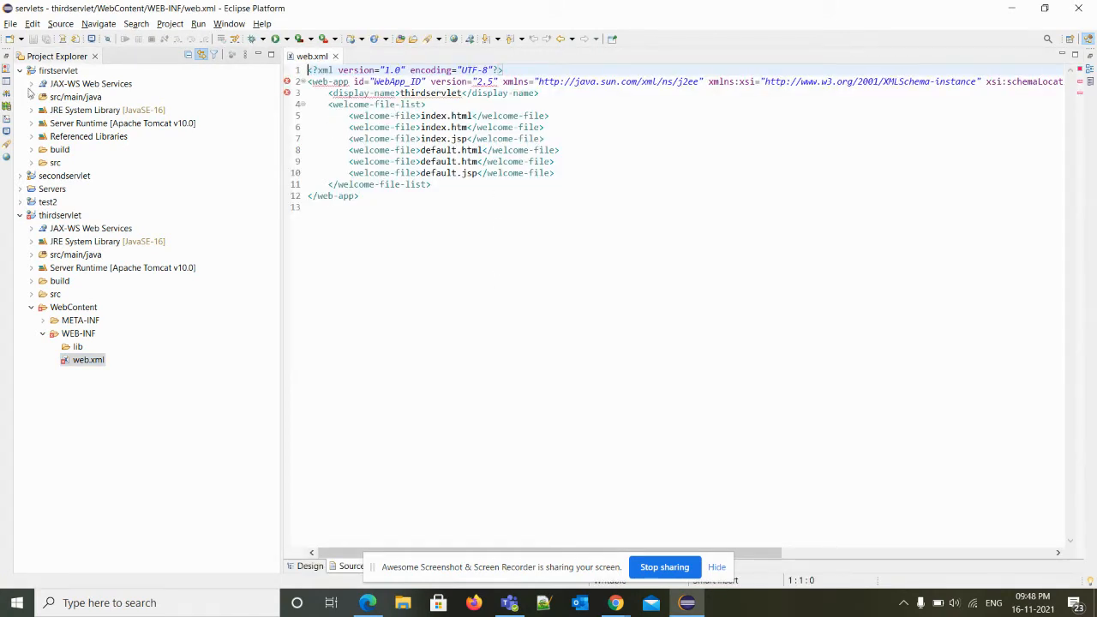
click(22, 162)
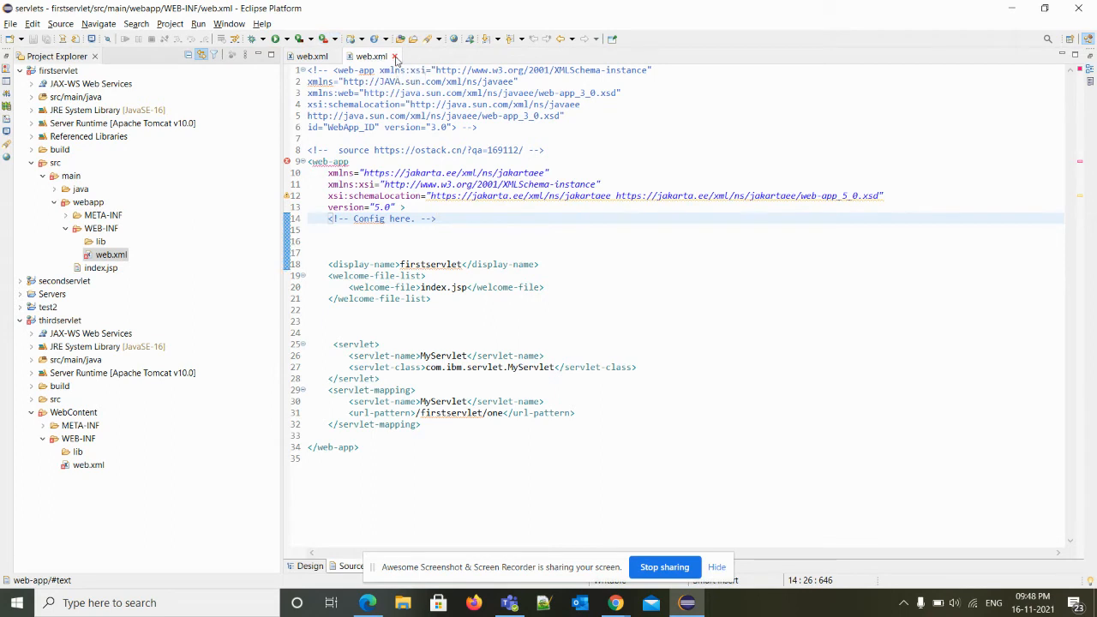
click(396, 55)
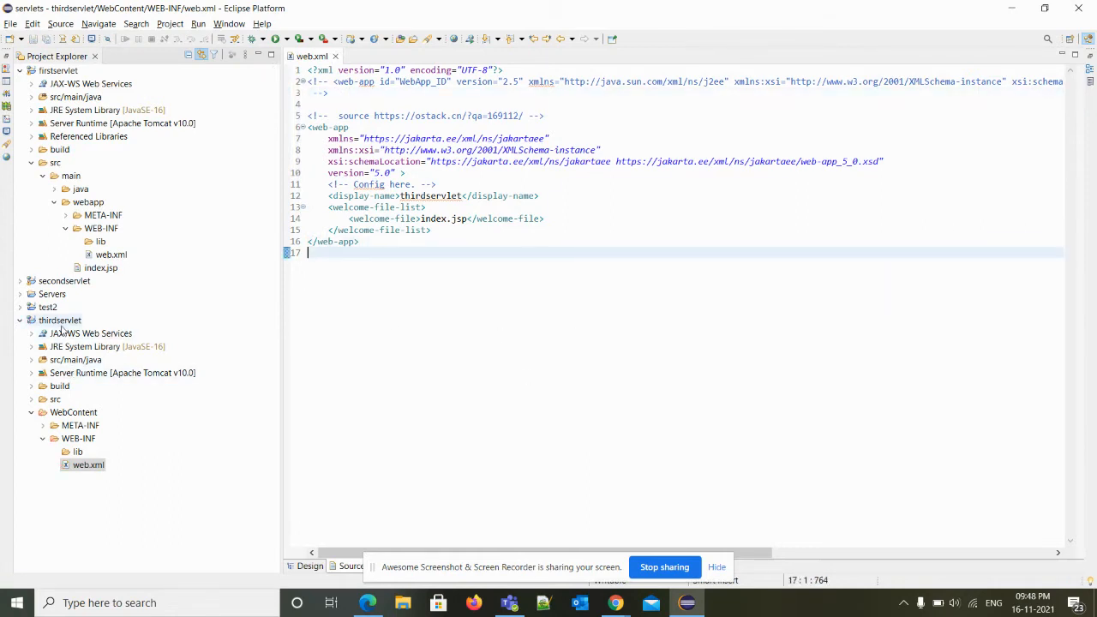
- Paste index.jsp into thirdservlet's WebContent, change its message to 'Hello third Web Application !' and save
click(59, 320)
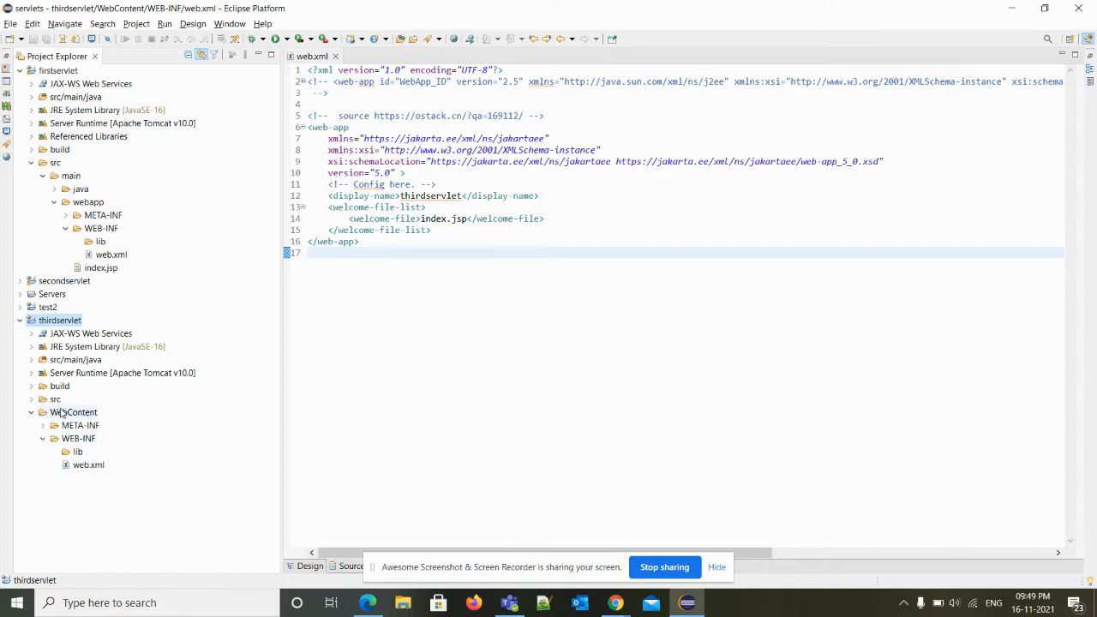
right_click(73, 412)
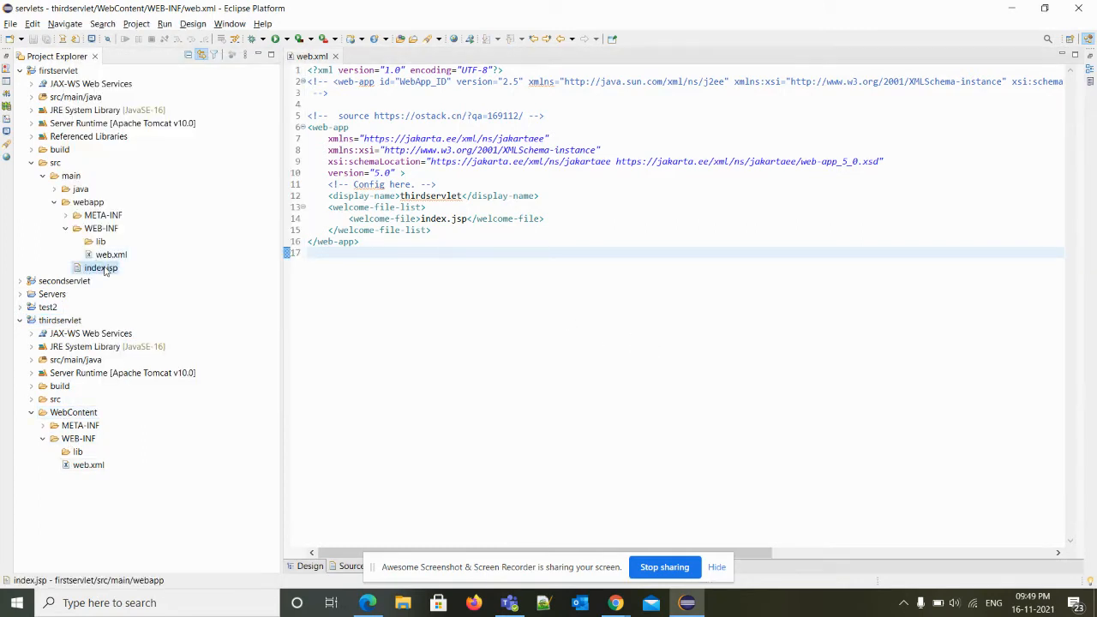
click(72, 412)
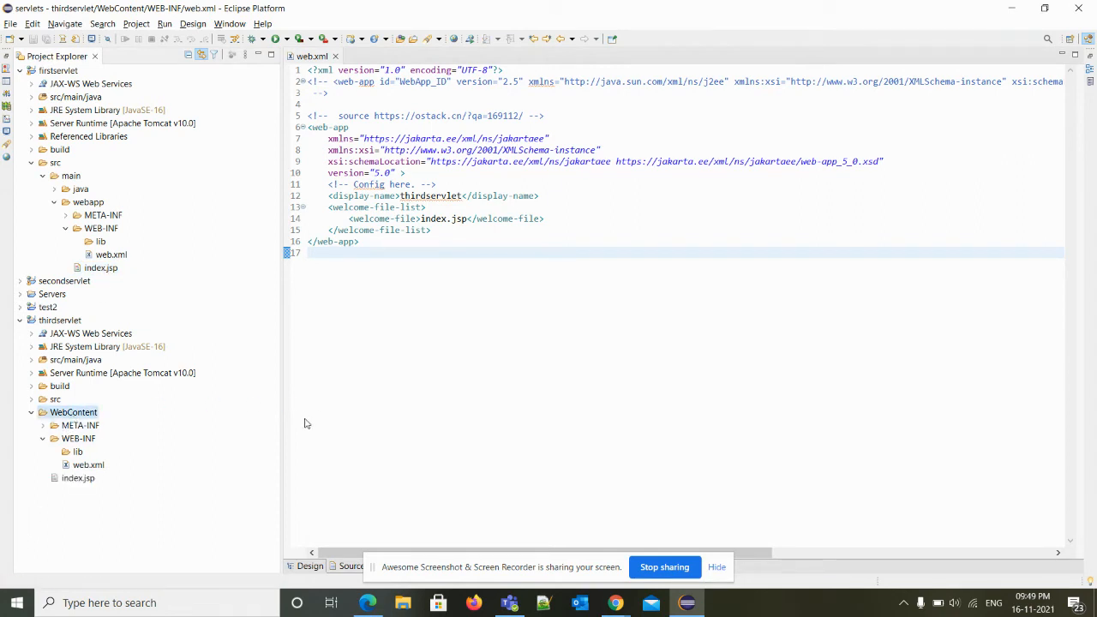
double_click(77, 478)
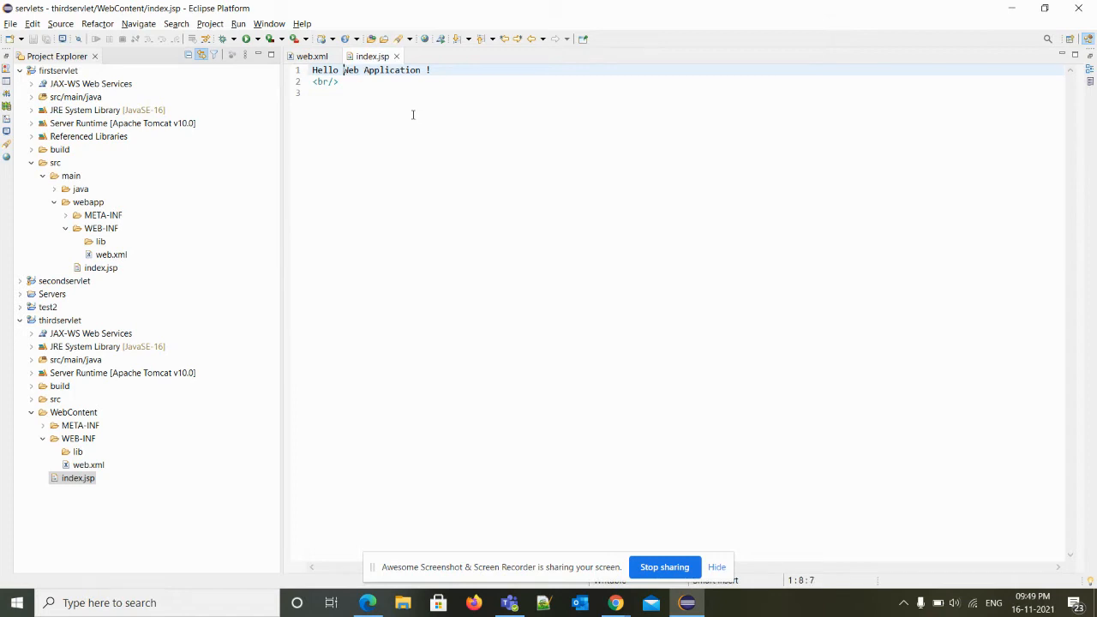
text(third)
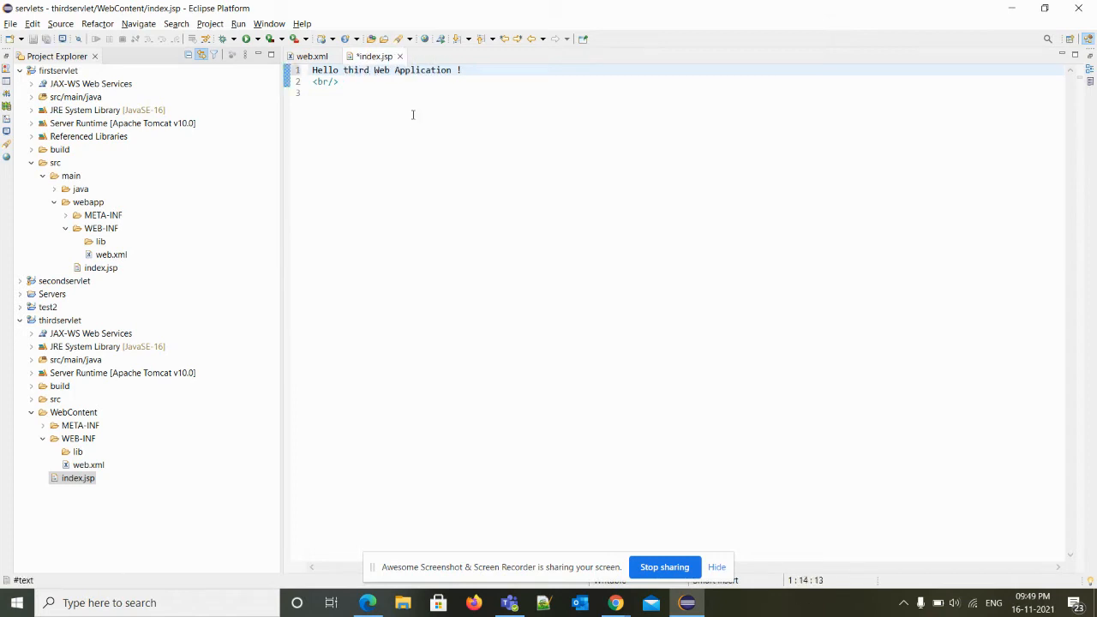
key(ctrl+s)
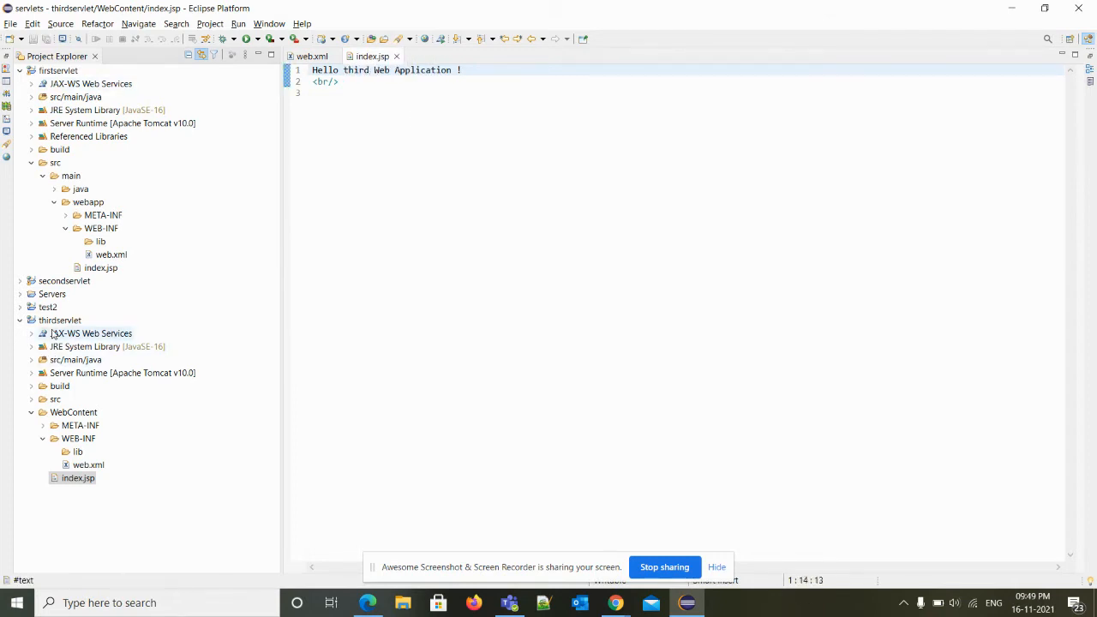
- Run thirdservlet on the existing Tomcat v10.0 server via Run As > Run on Server
right_click(60, 320)
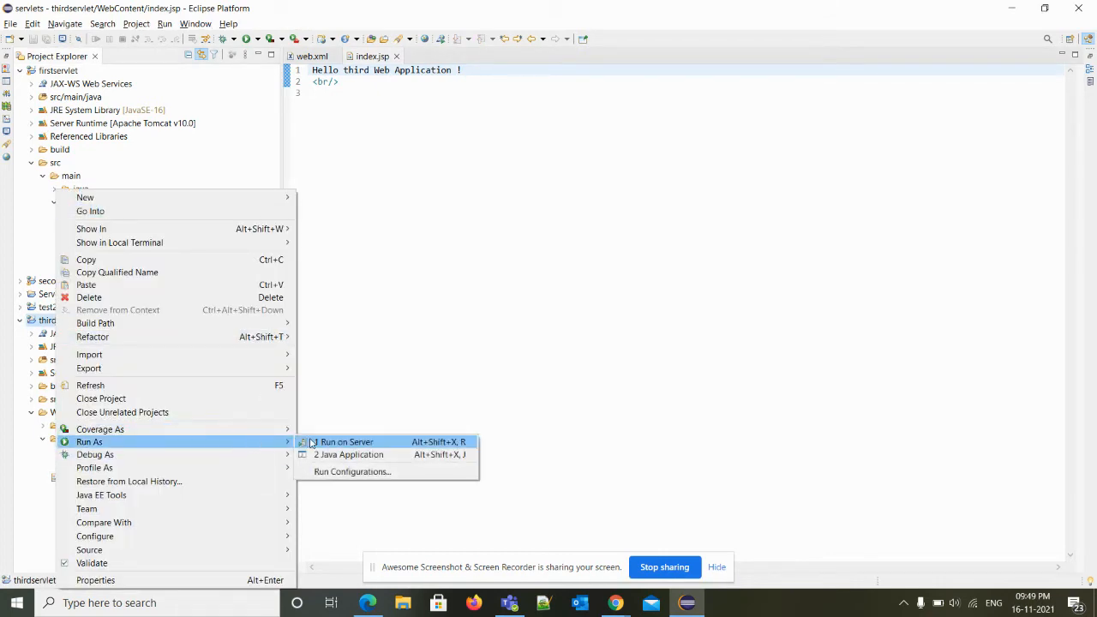
click(347, 441)
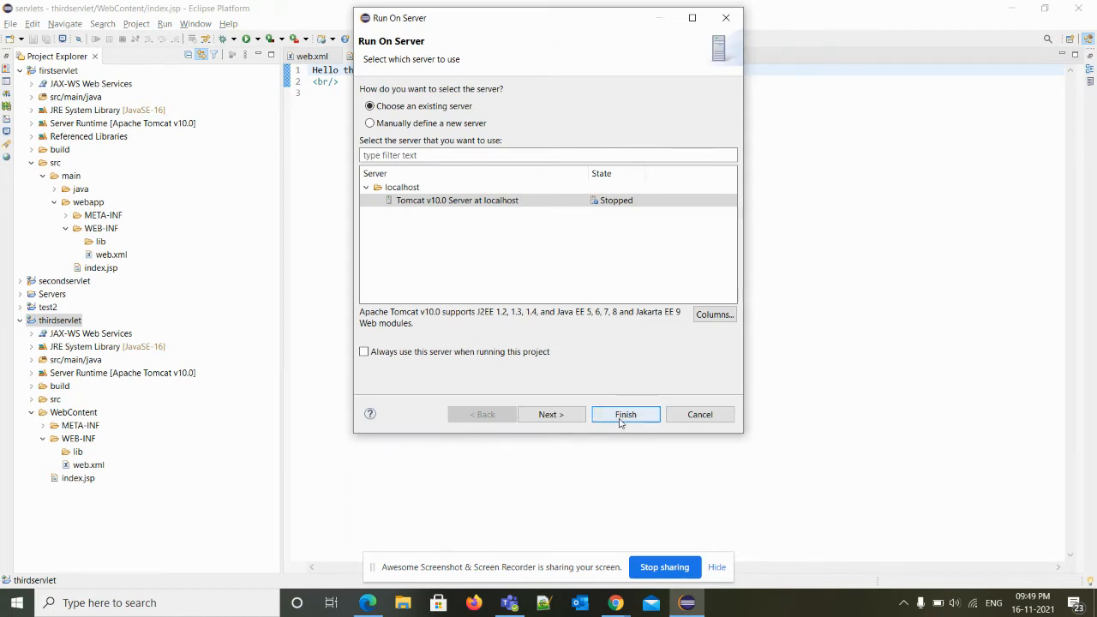
click(626, 414)
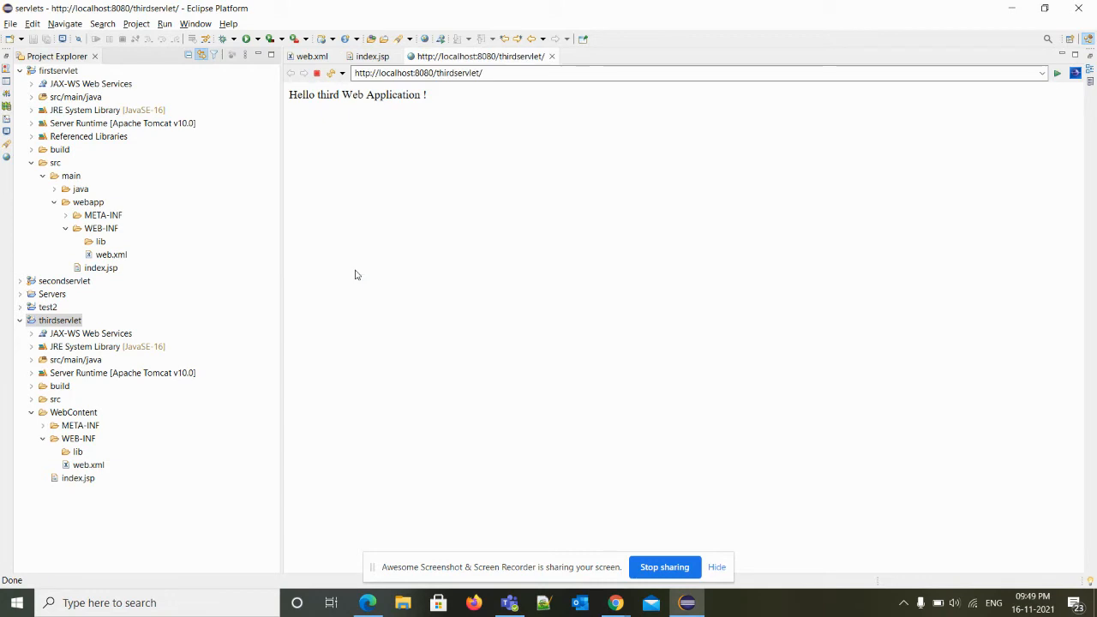
mouse_move(357, 144)
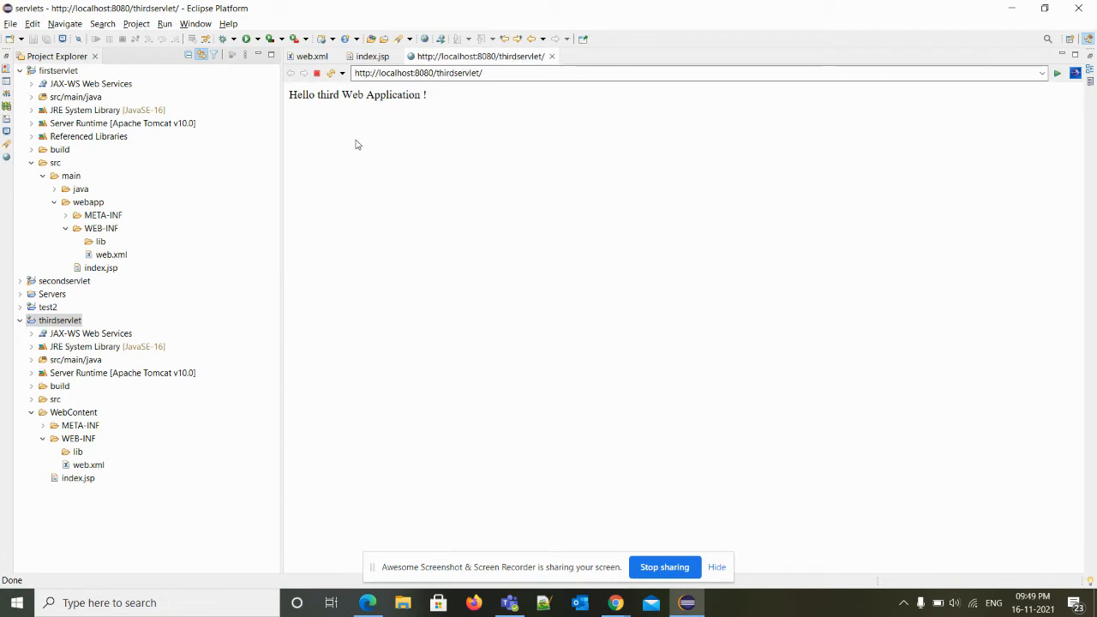
- Show the Servers view from Window > Show View and restore the views panel layout
click(195, 23)
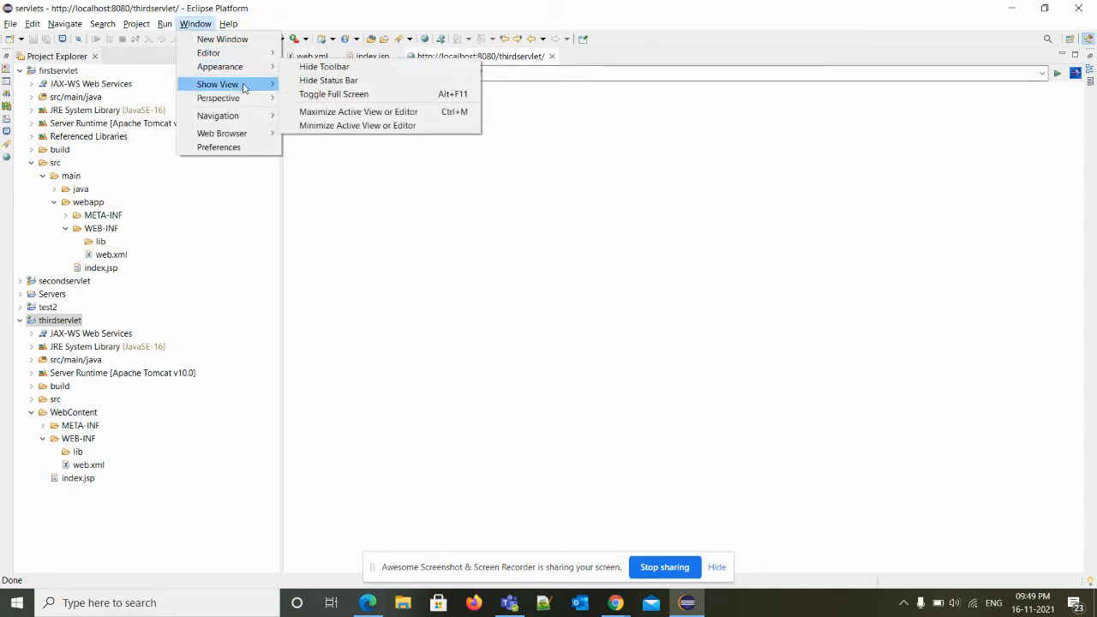
click(218, 84)
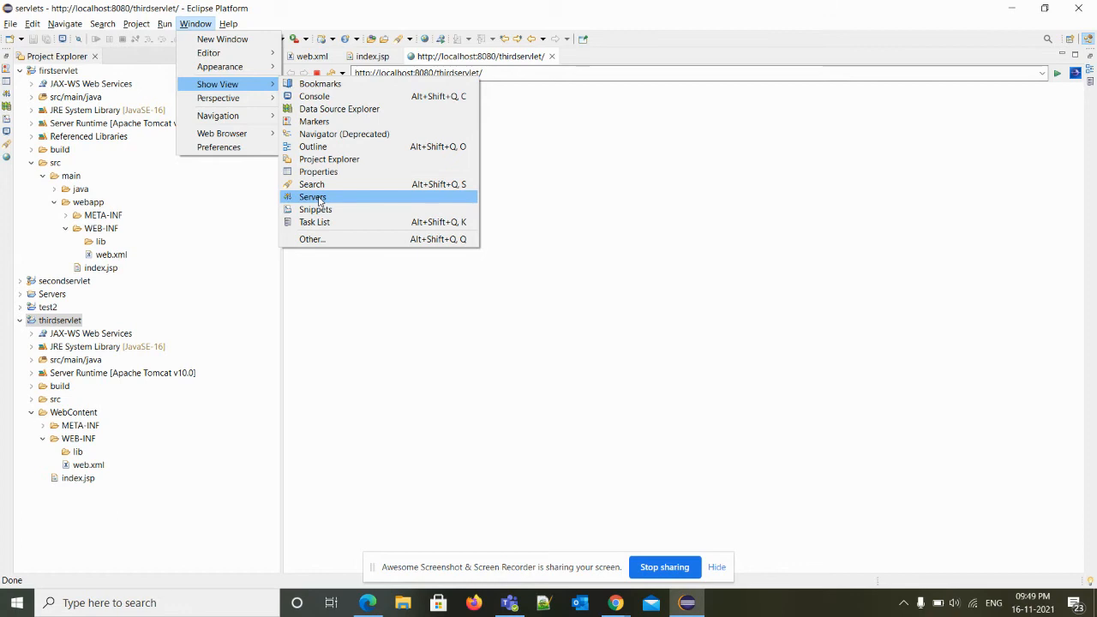
click(313, 197)
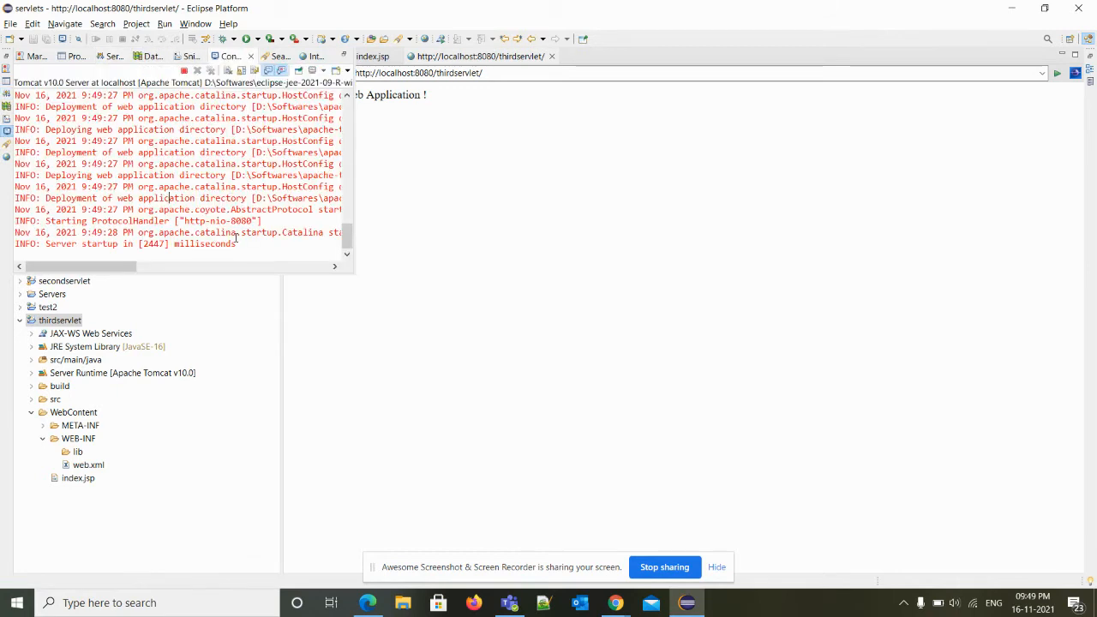
double_click(240, 220)
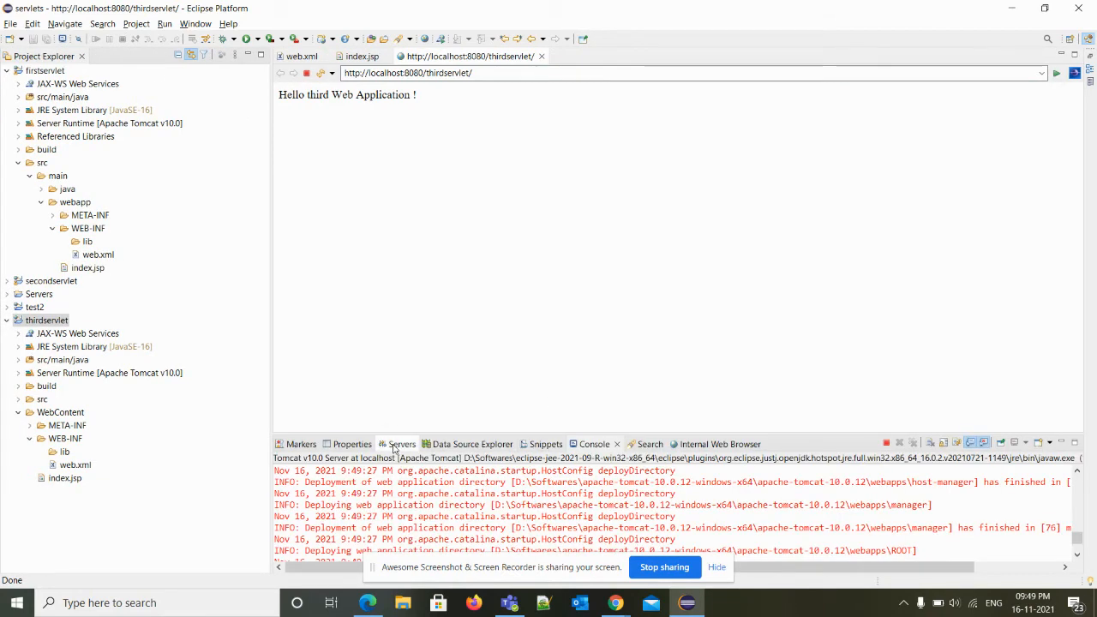
- Check Tomcat in the Servers view, then reopen thirdservlet's web.xml for editing
click(402, 444)
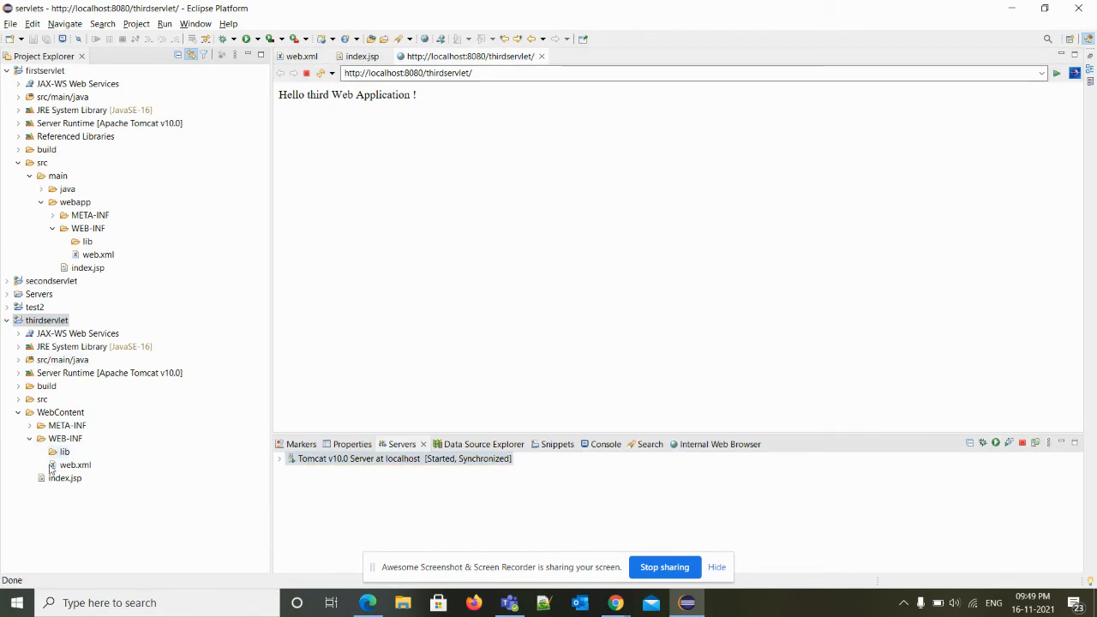
double_click(74, 465)
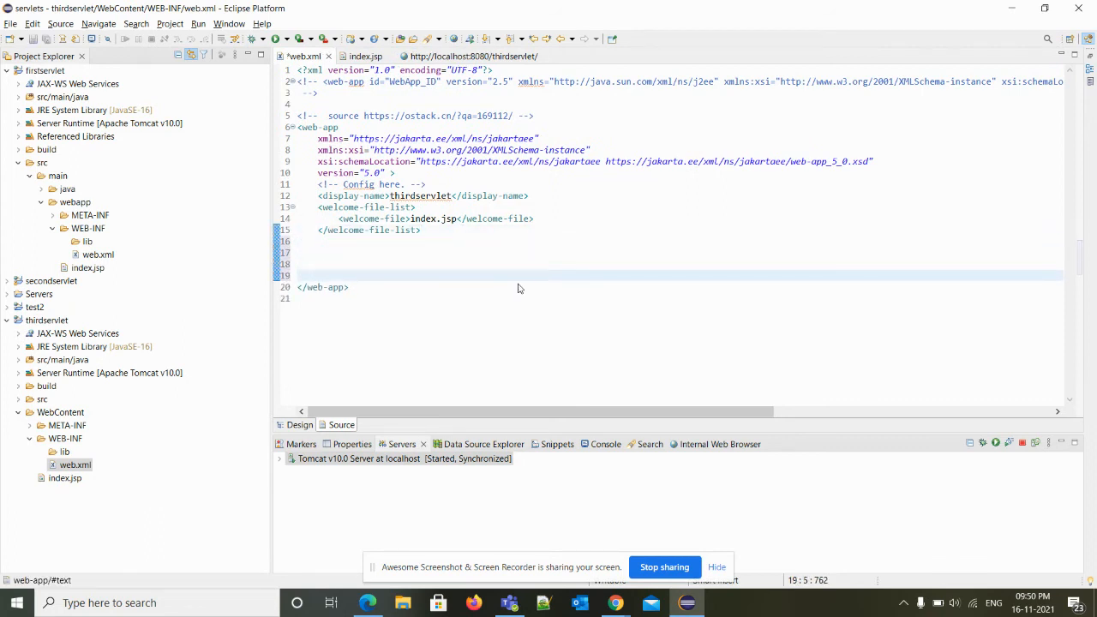
- Add an XML comment <!-- Sample Servlet --> above the closing web-app tag, then select src/main/java
text(<!--  Sample Se -->)
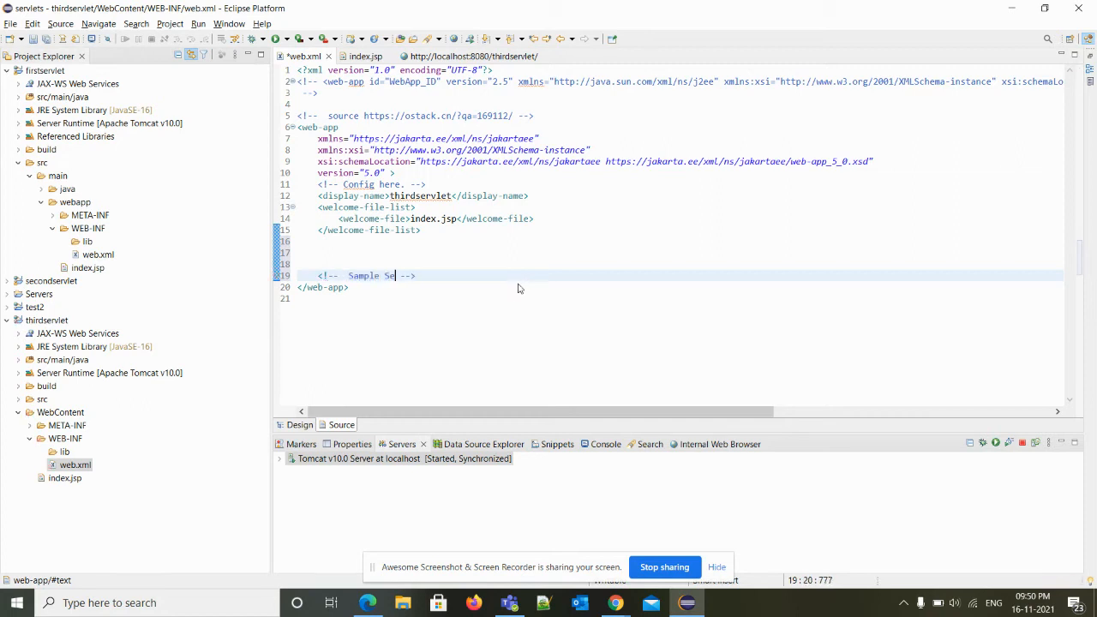
text(rvlet cre)
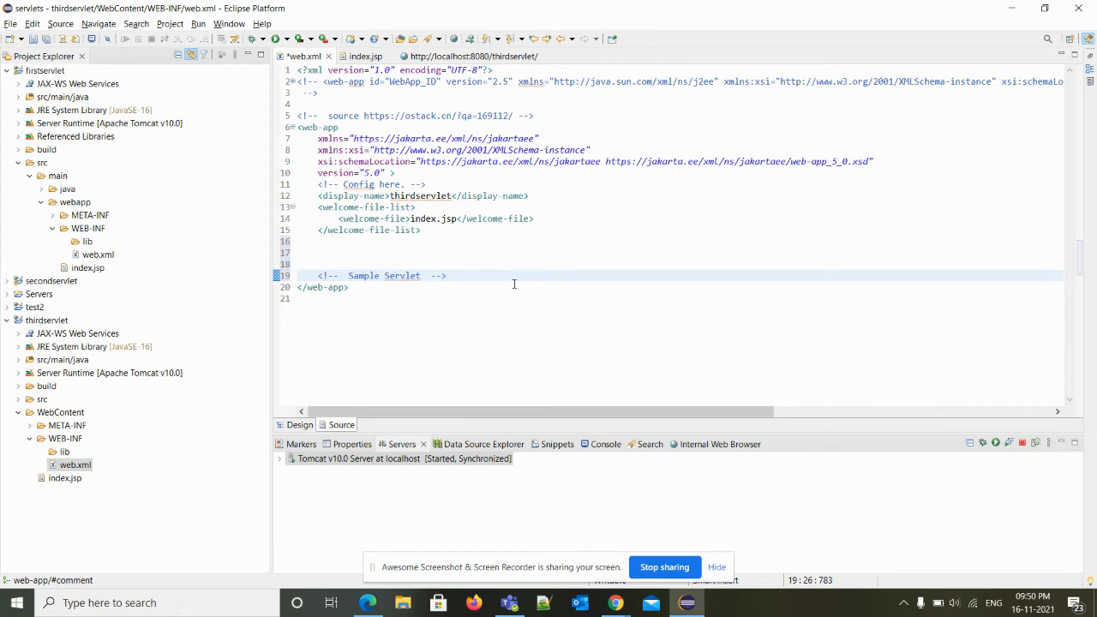
click(62, 359)
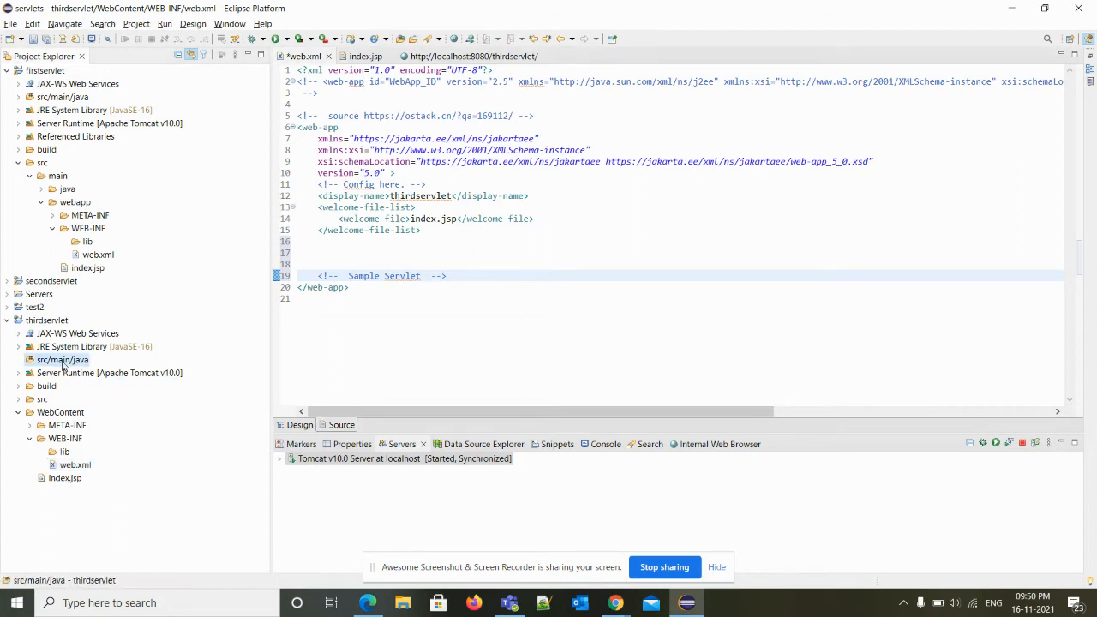
- Start a new Java class named HelloServlet under src/main/java
right_click(62, 359)
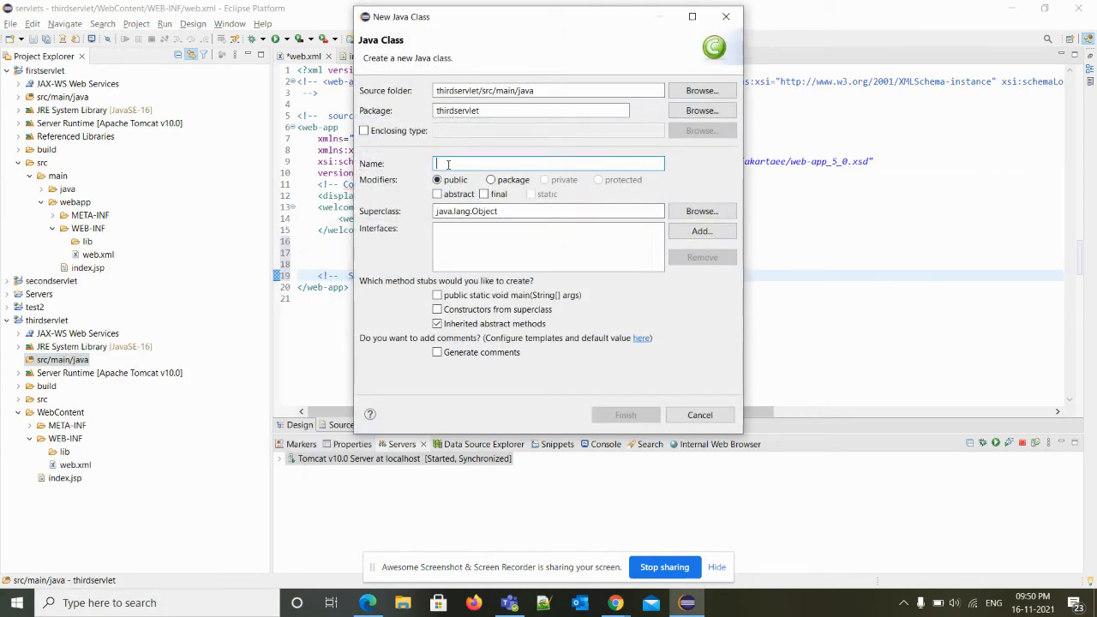
text(Hell)
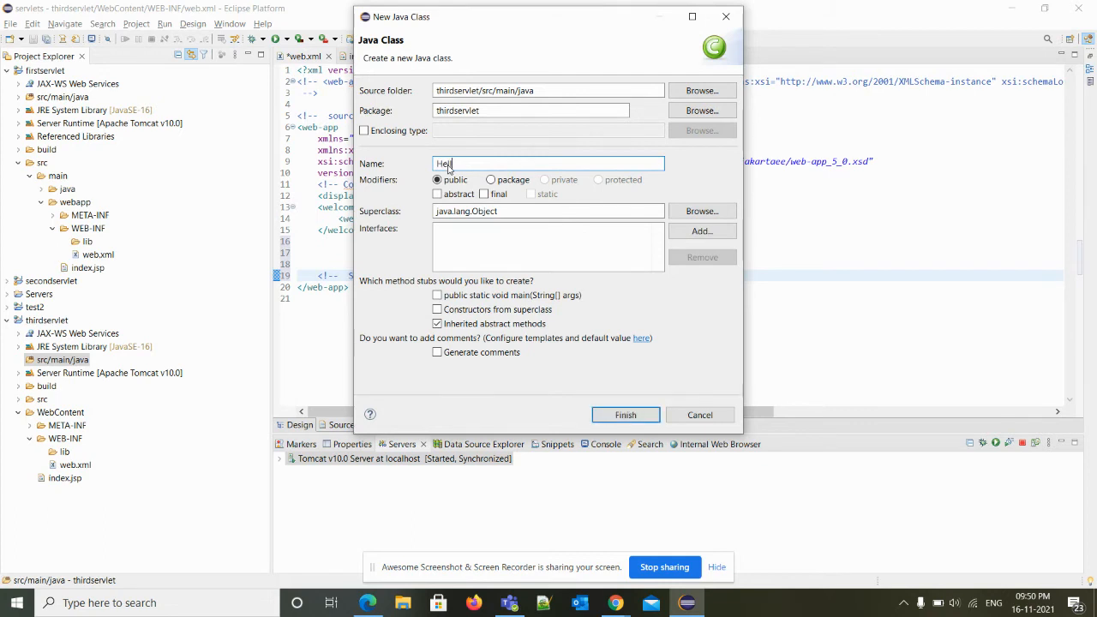
text(loServl)
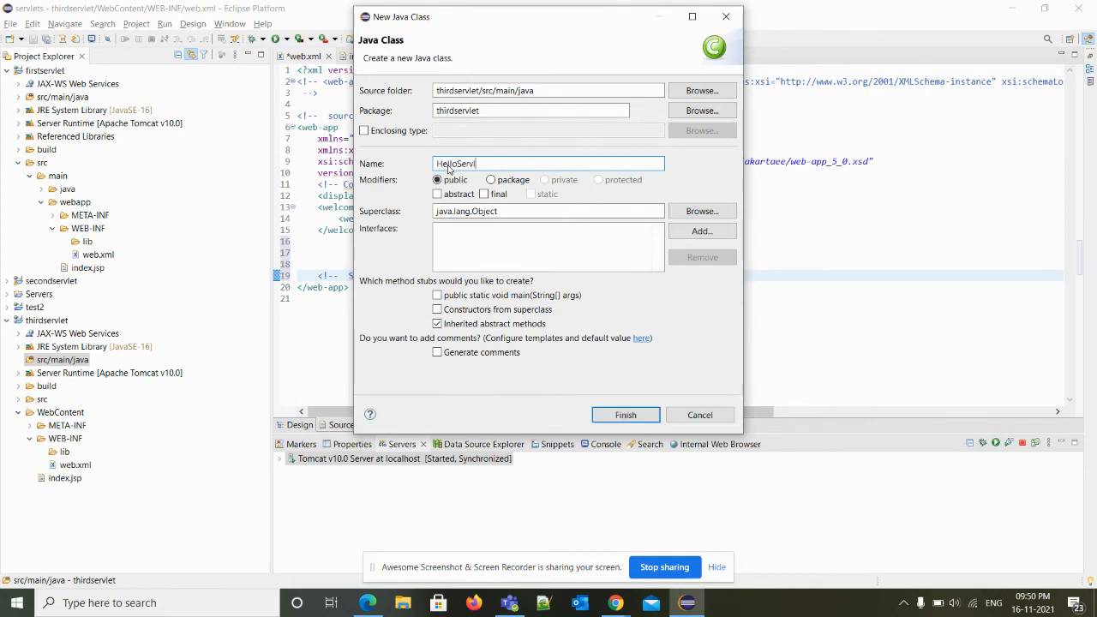
text(et)
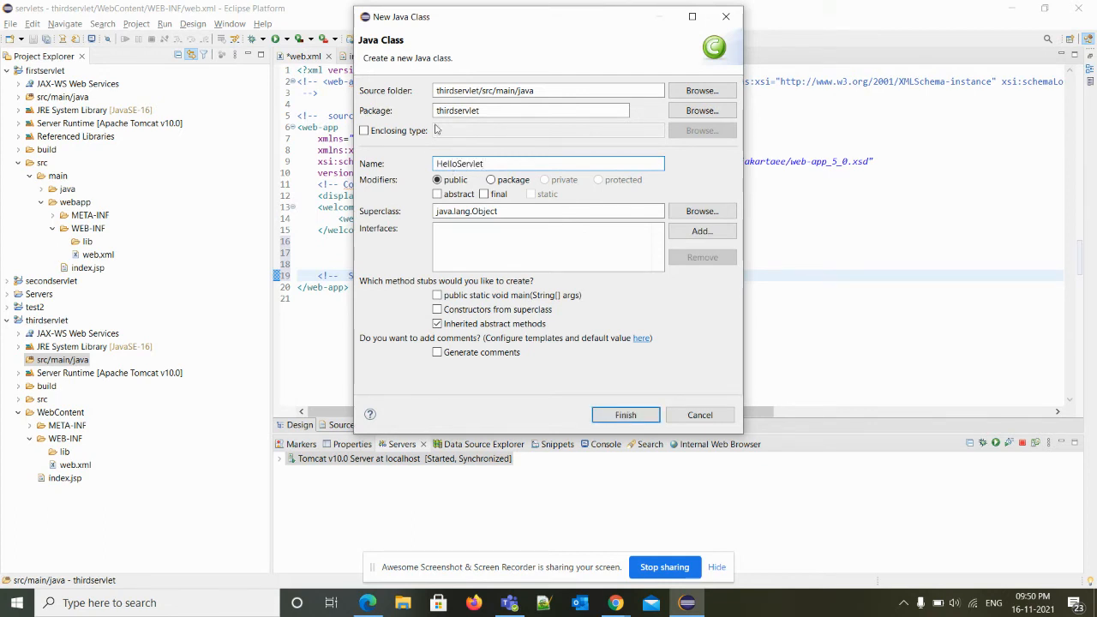
- Set the package to com.thirdservlet.servlets and browse for a superclass
click(531, 110)
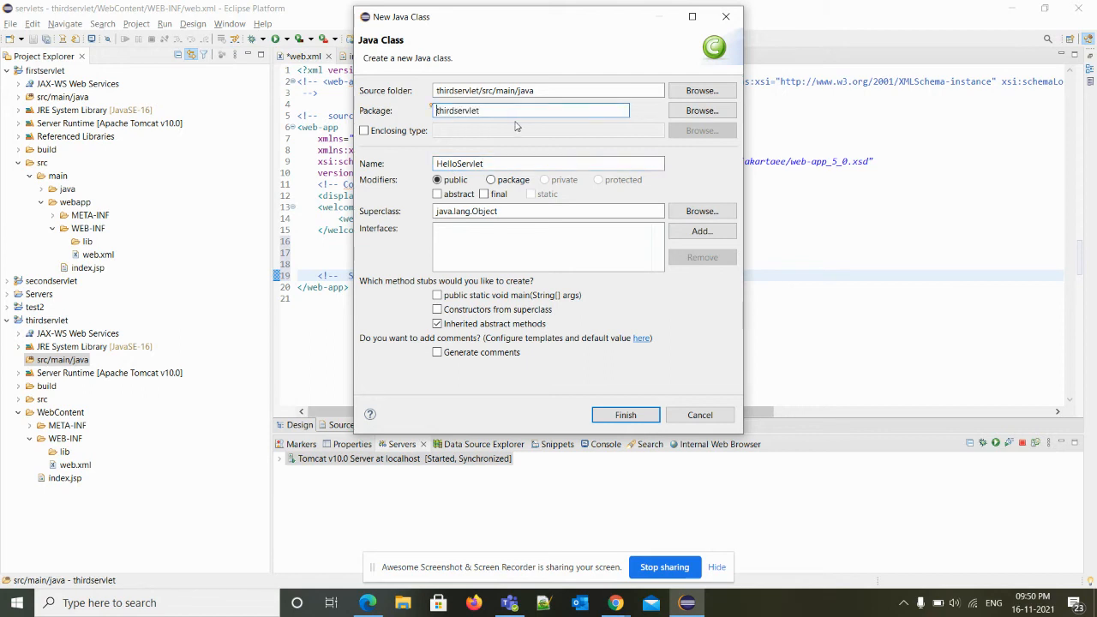
text(com)
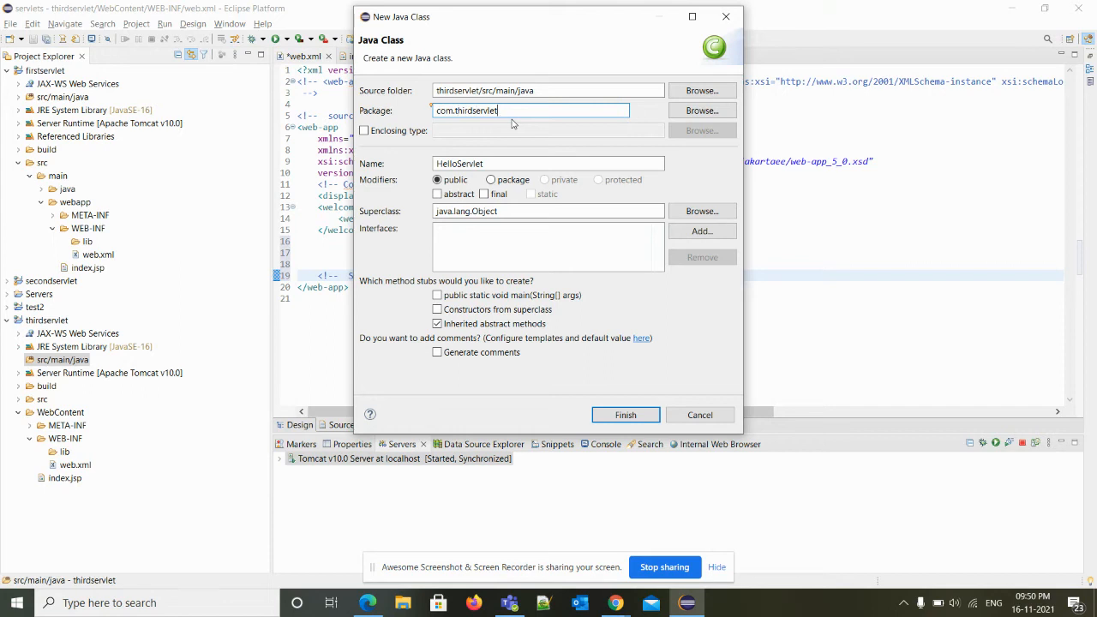
text(.servlet)
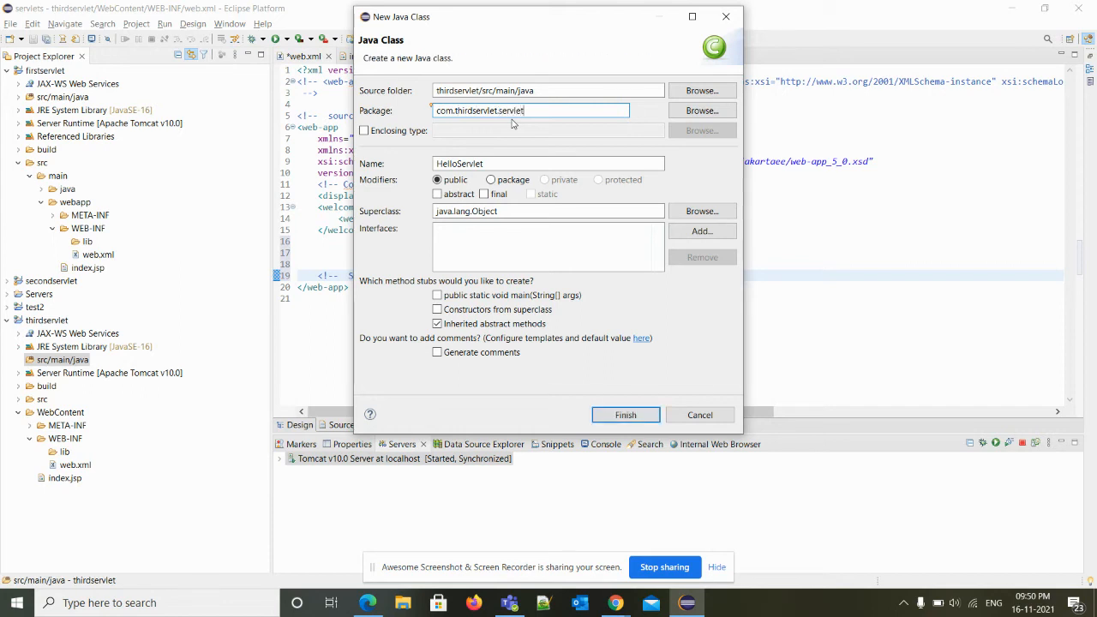
text(s)
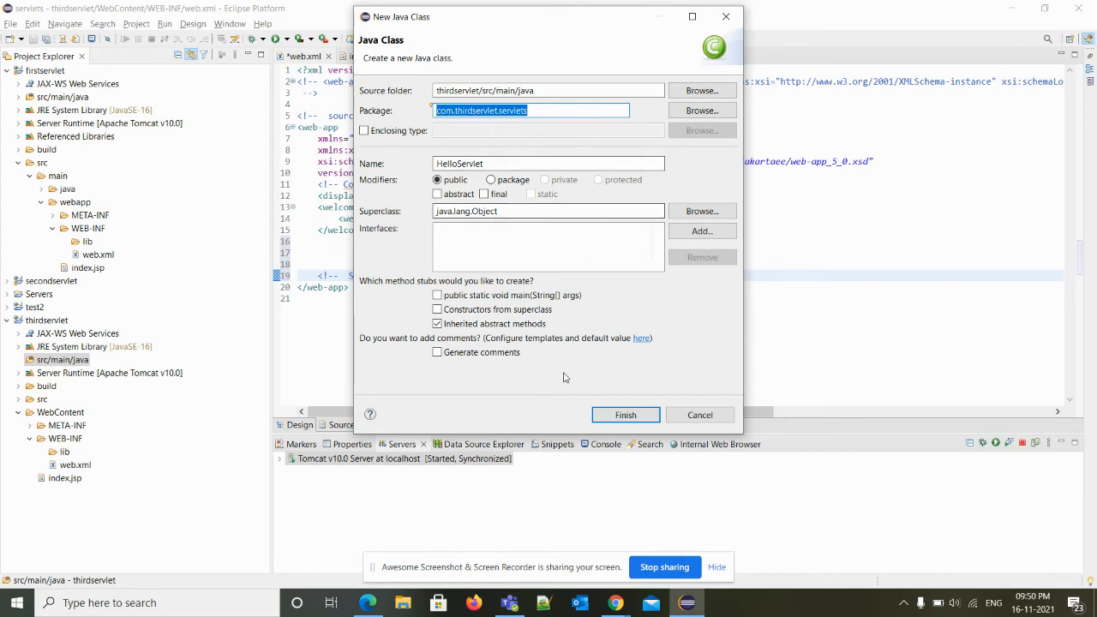
mouse_move(525, 332)
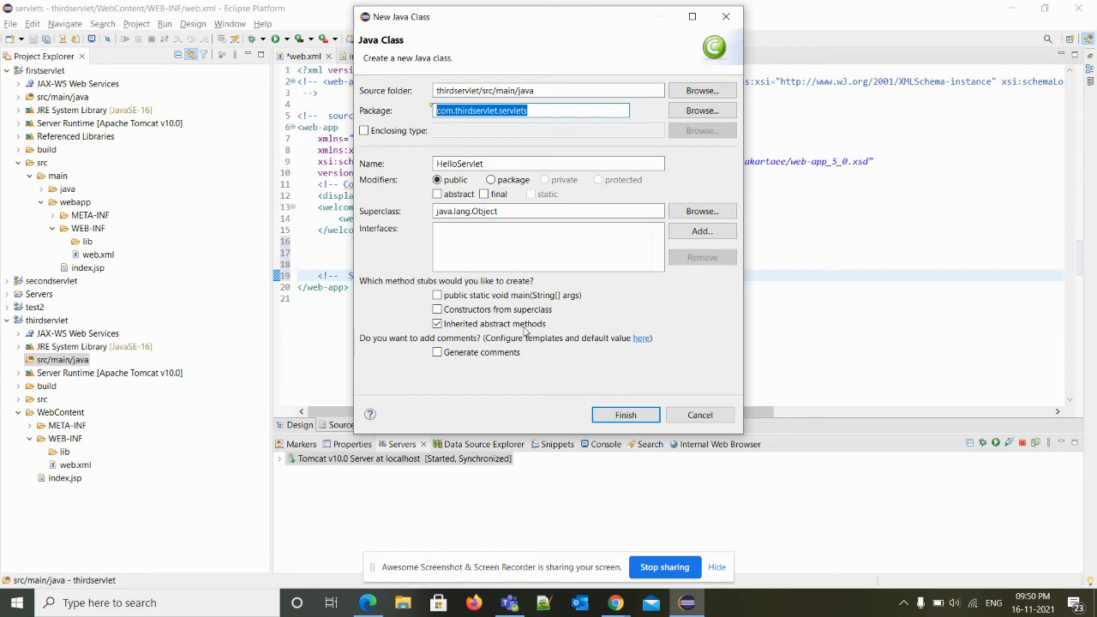
click(702, 210)
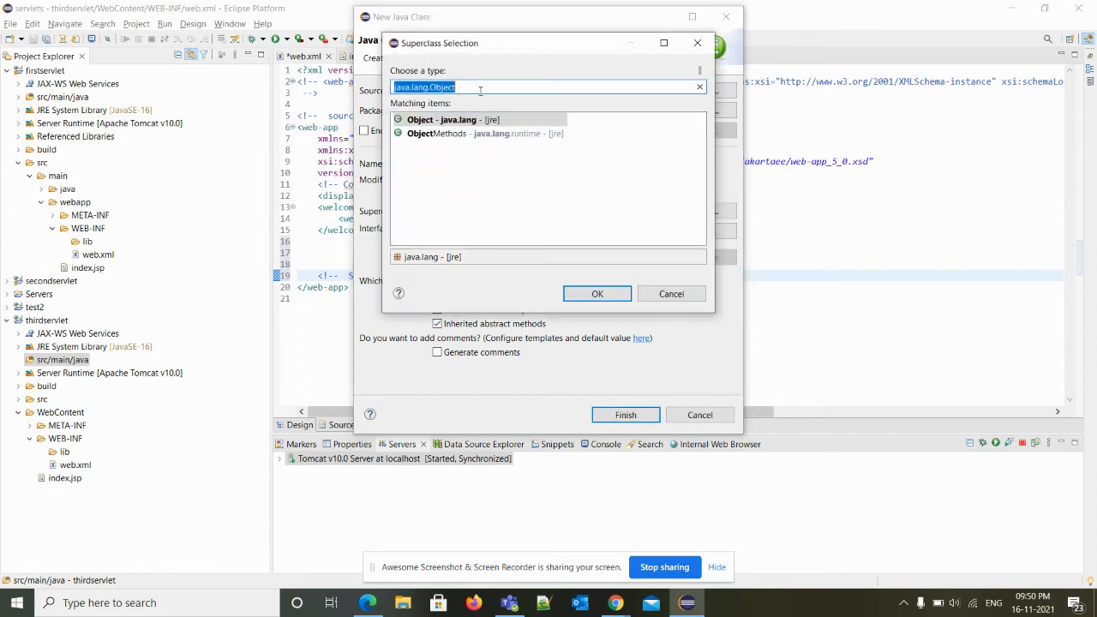
- Choose jakarta.servlet.http.HttpServlet as the superclass and finish creating HelloServlet
text(Httpserv)
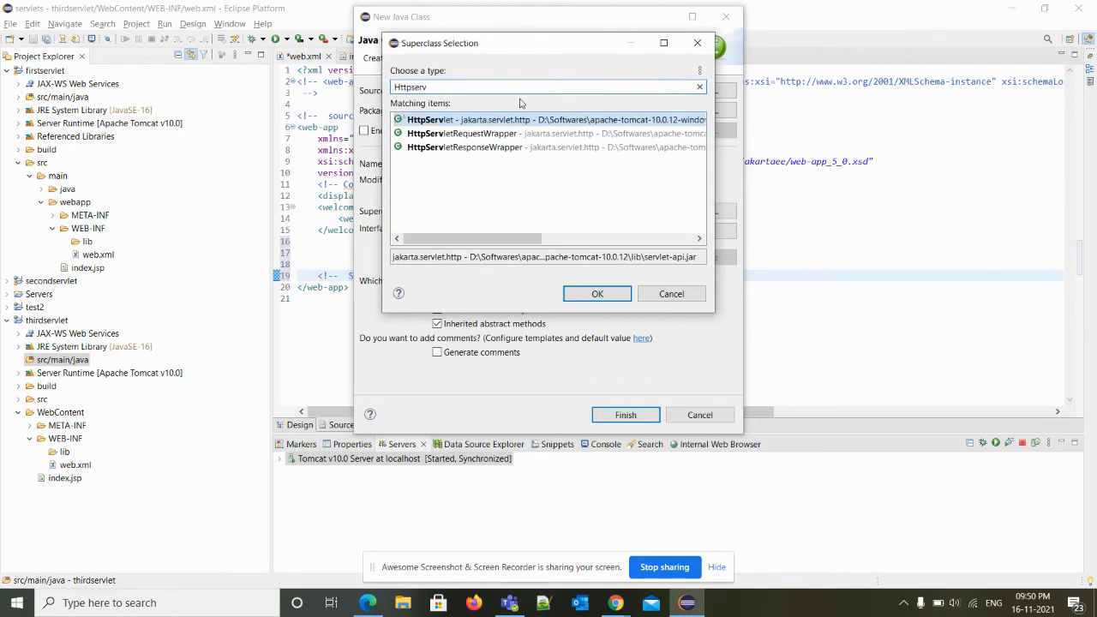
click(597, 293)
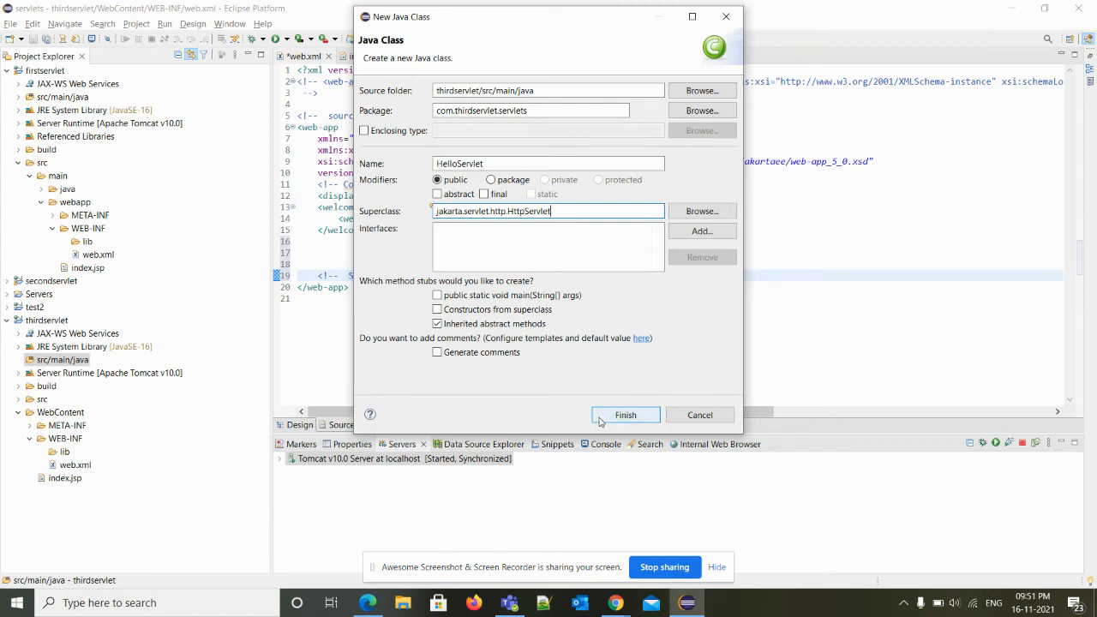
click(626, 415)
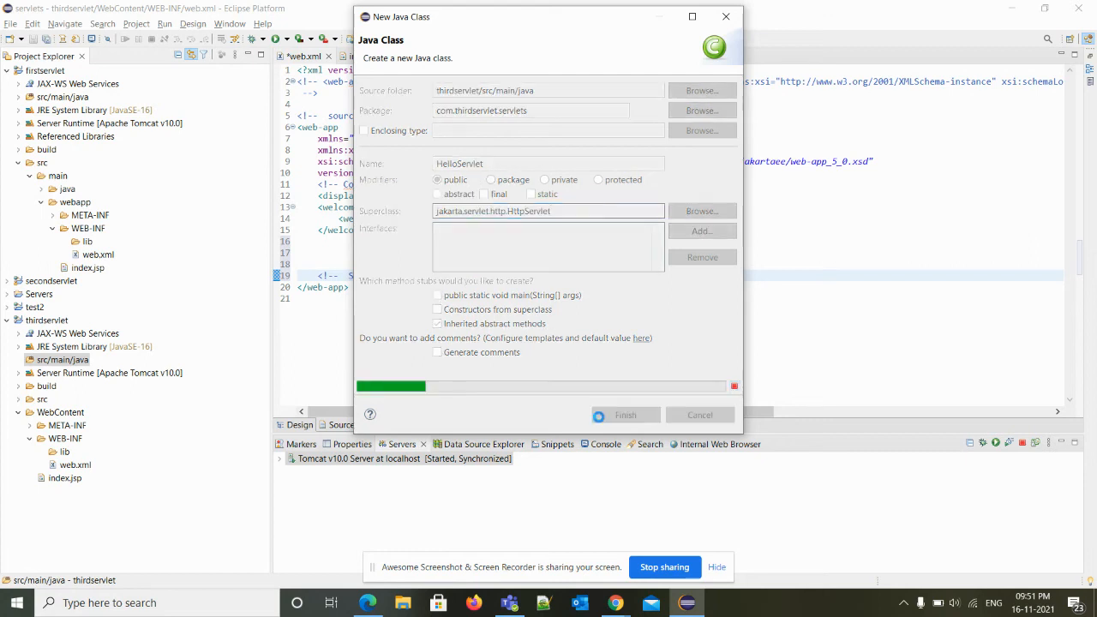
- Override service() via content assist to print a 'Hello Servlet' message with sysout, and save the class
click(625, 415)
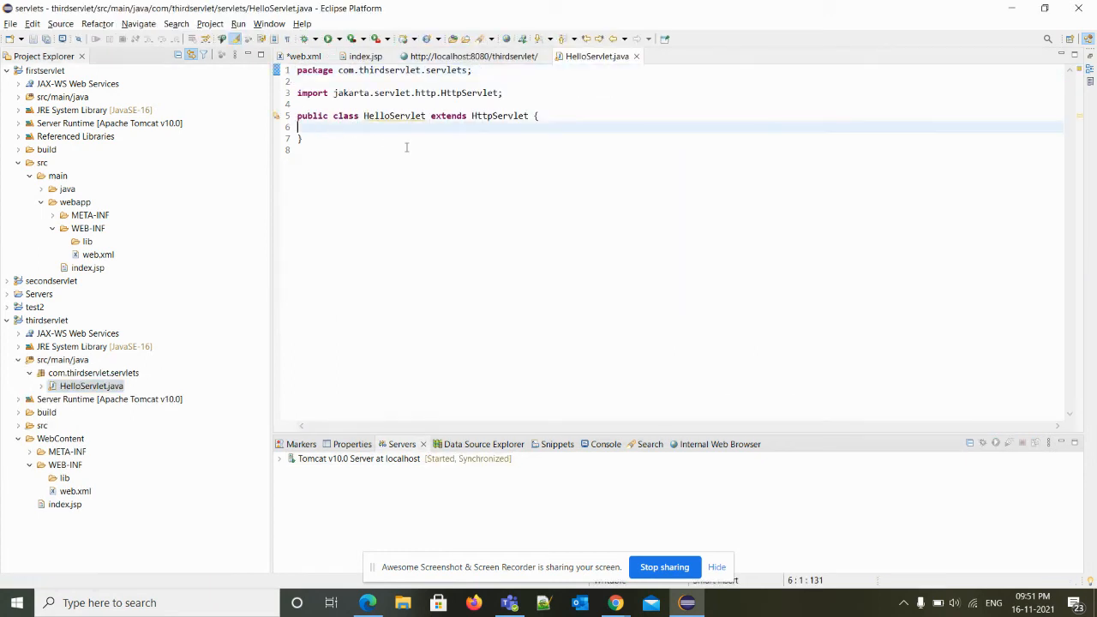
text(ser)
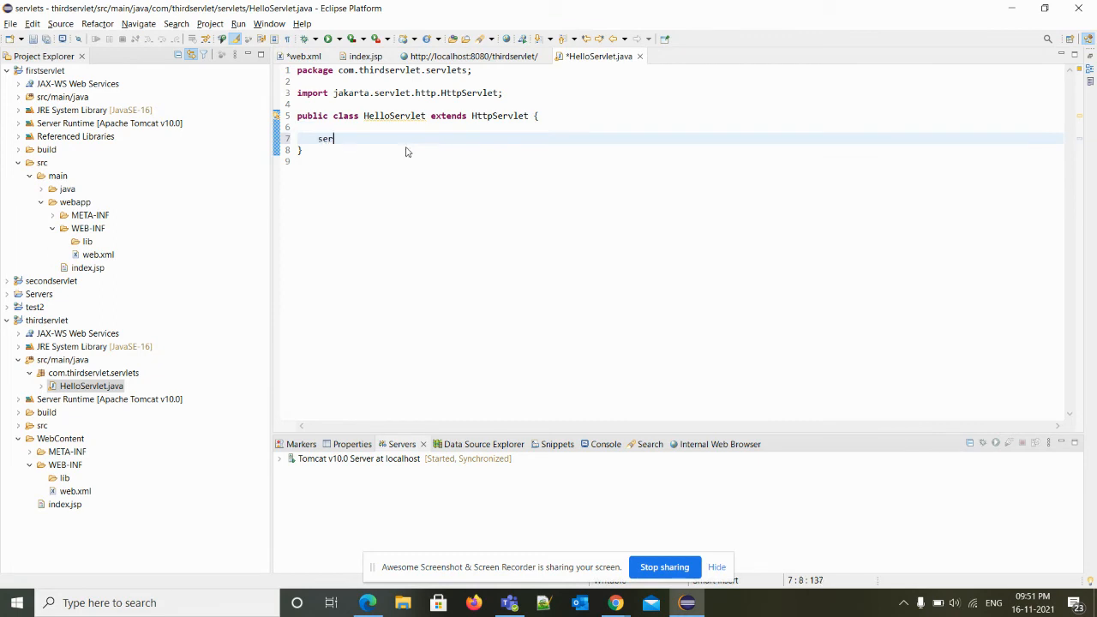
text(vic)
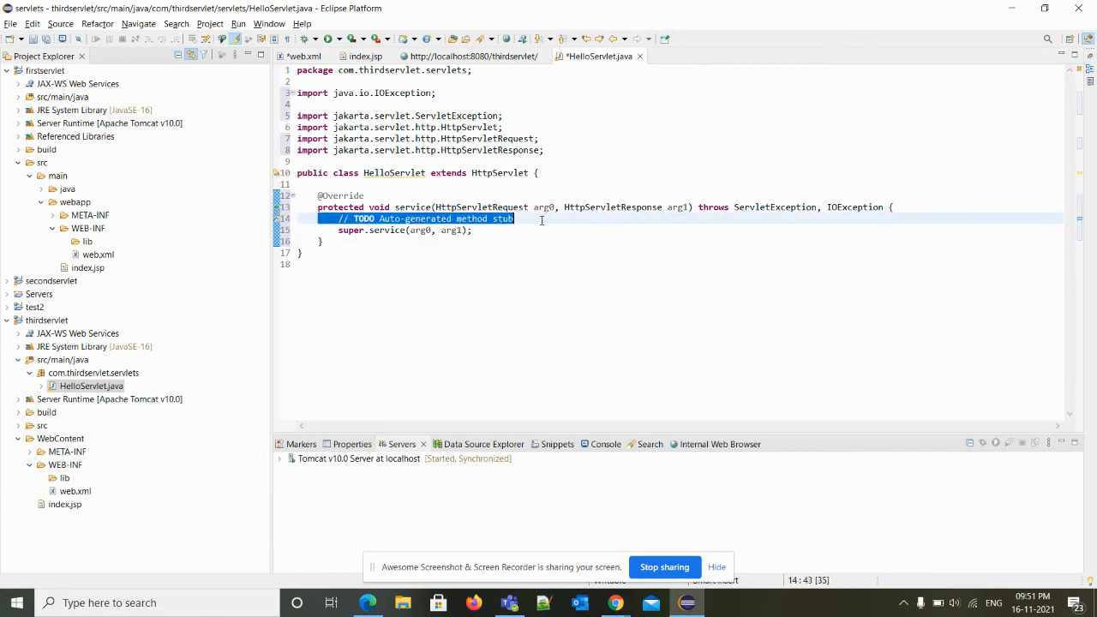
text(sysou)
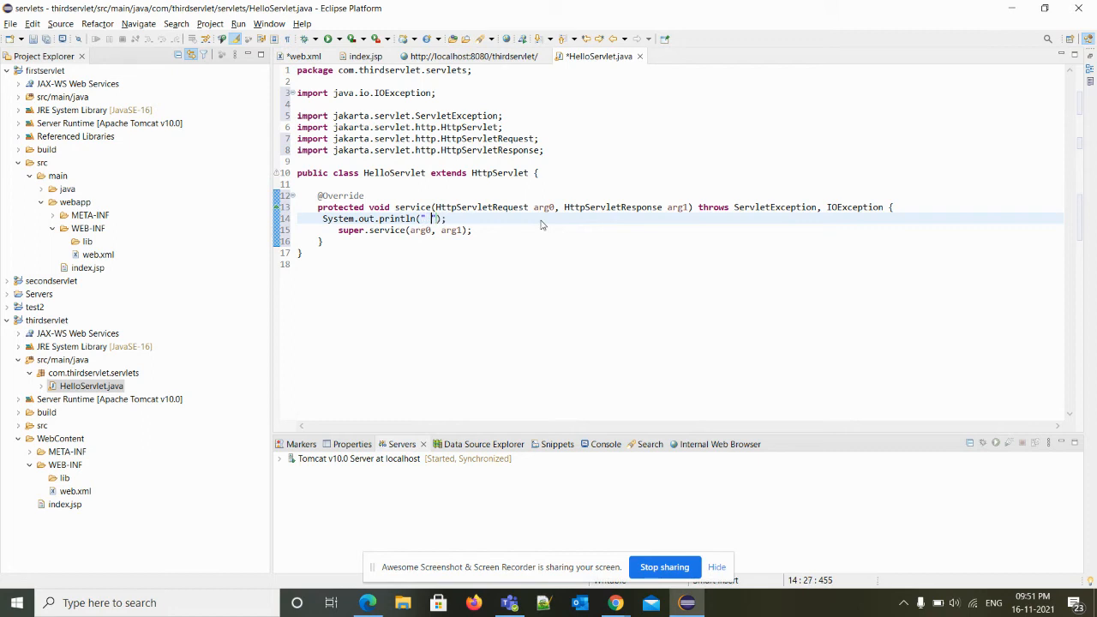
text(Helo)
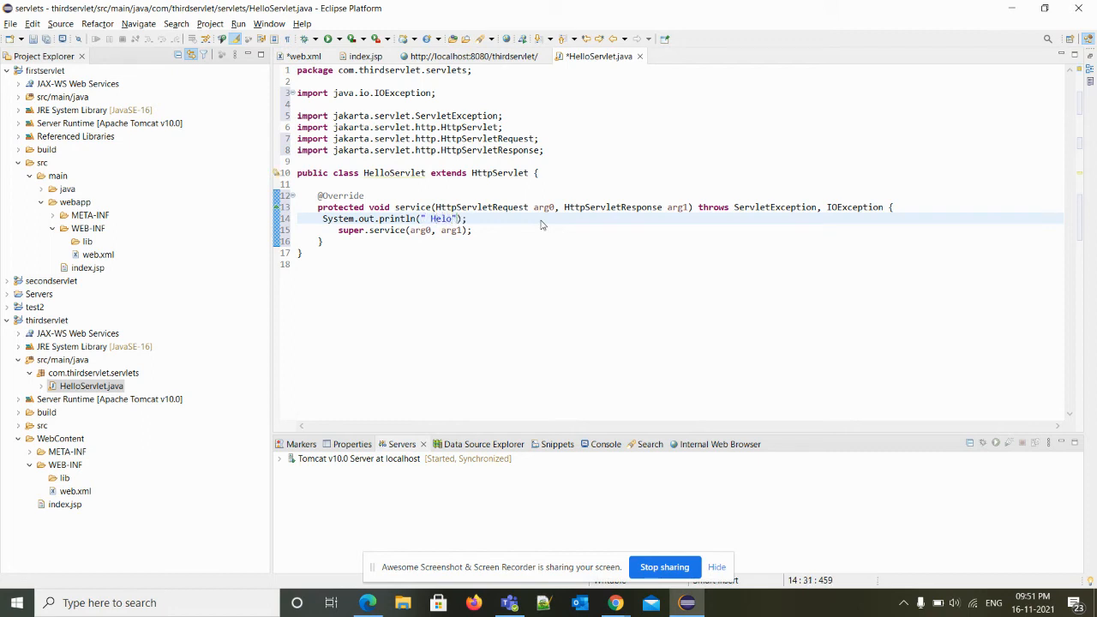
text(Hello S)
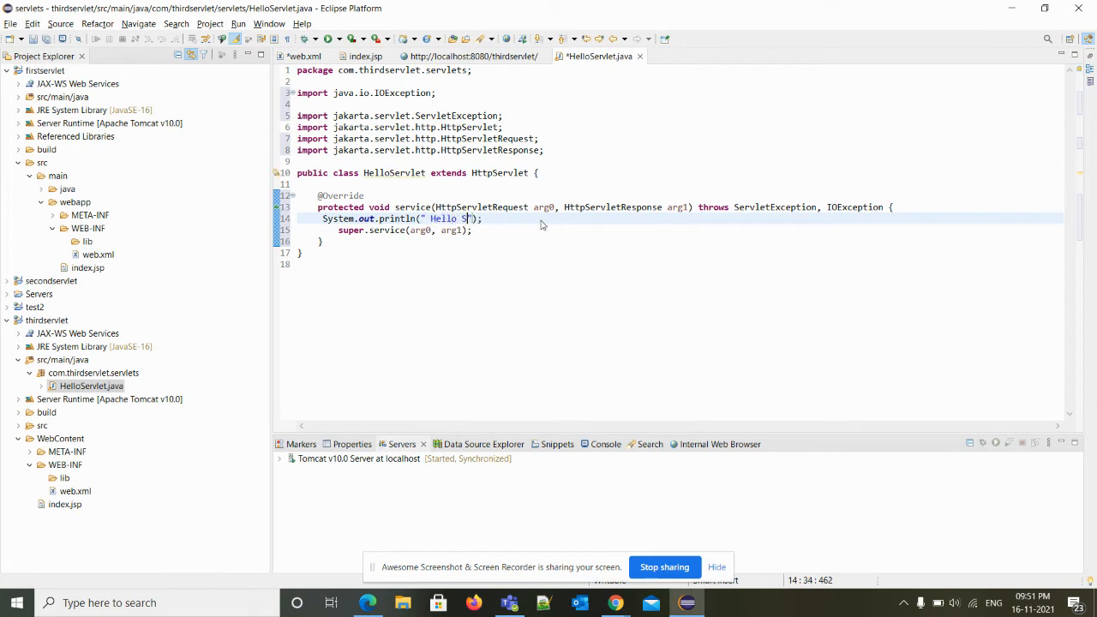
text(ervlet Sampl)
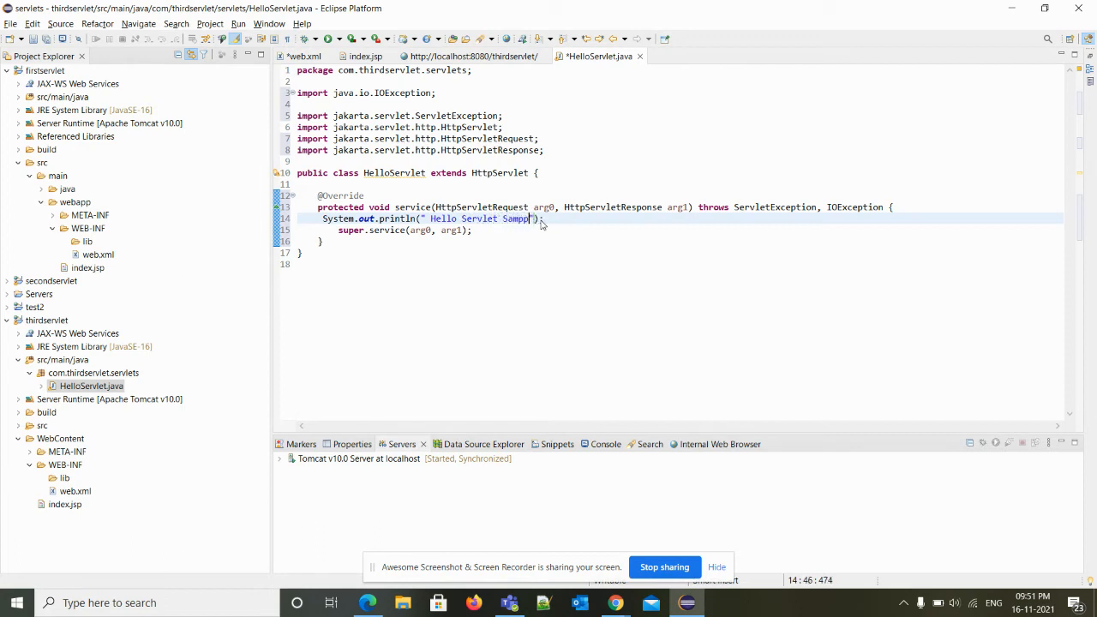
key(Backspace)
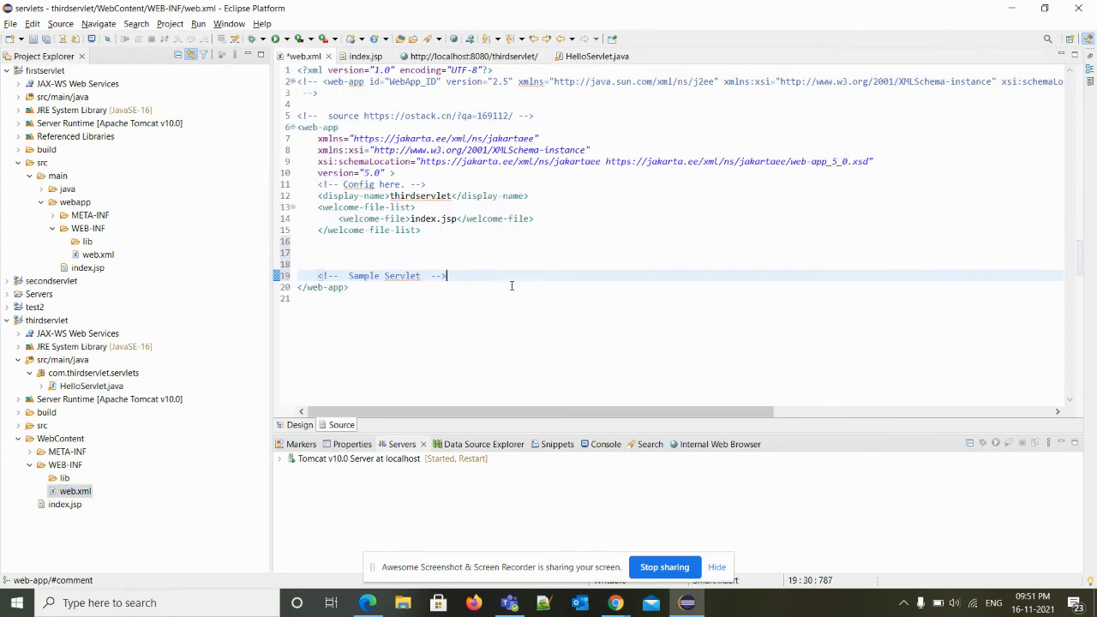
- Enter the package com.thirdservlet.servlets under the Sample Servlet comment and close HelloServlet.java
text(com.thirdservlet.servlets;)
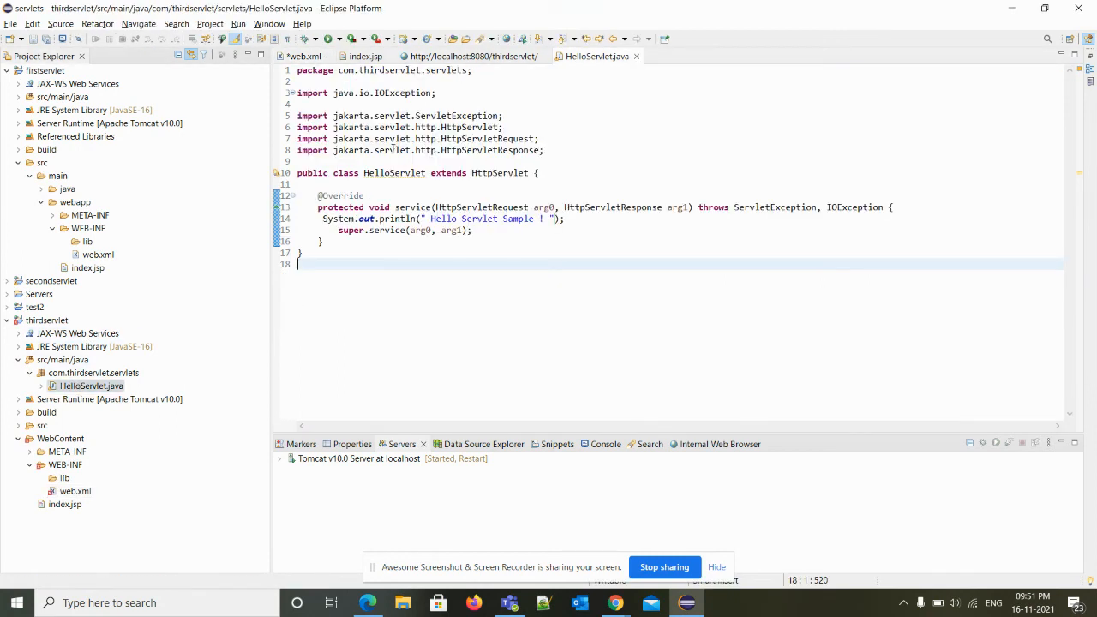
double_click(394, 172)
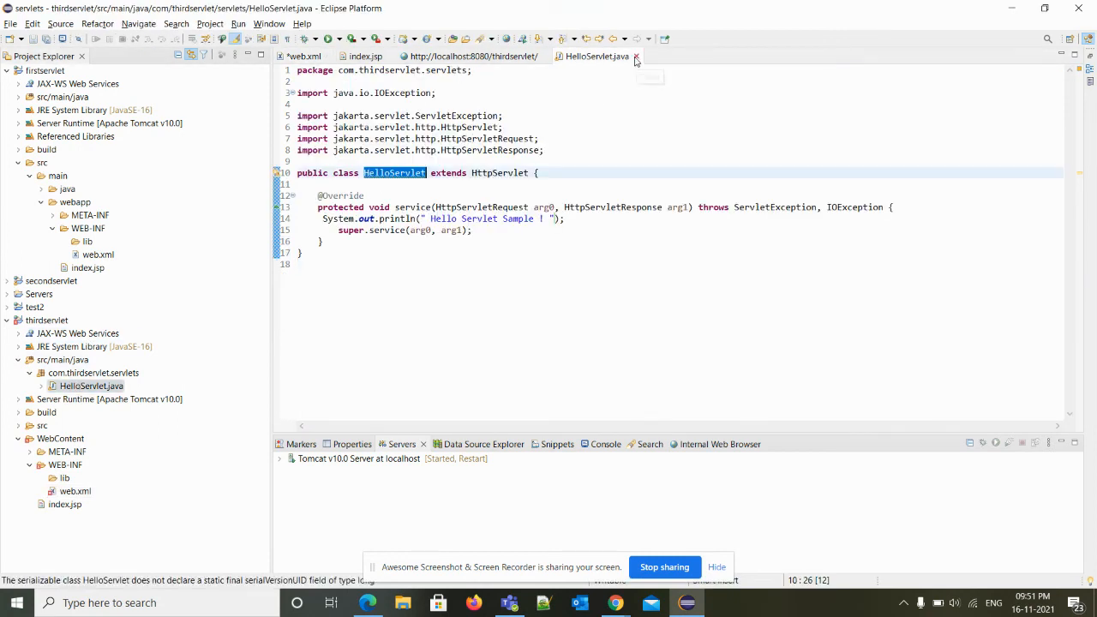
click(637, 56)
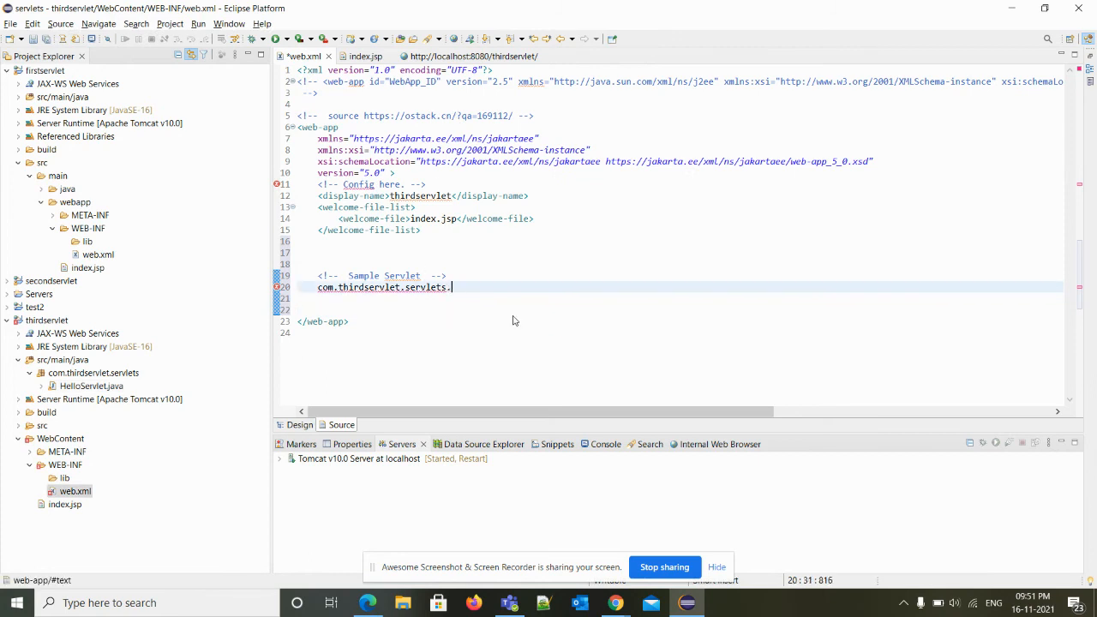
- Complete HelloServlet and add a <servlet> element with servlet-name HelloServlet
text(HelloServlet)
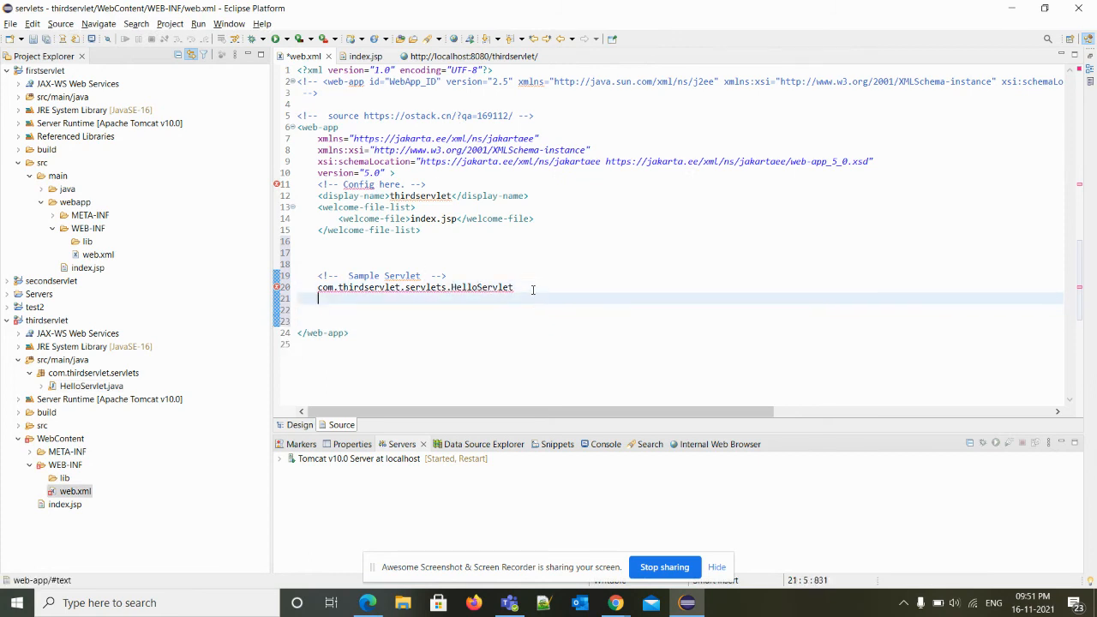
text(<servlet>)
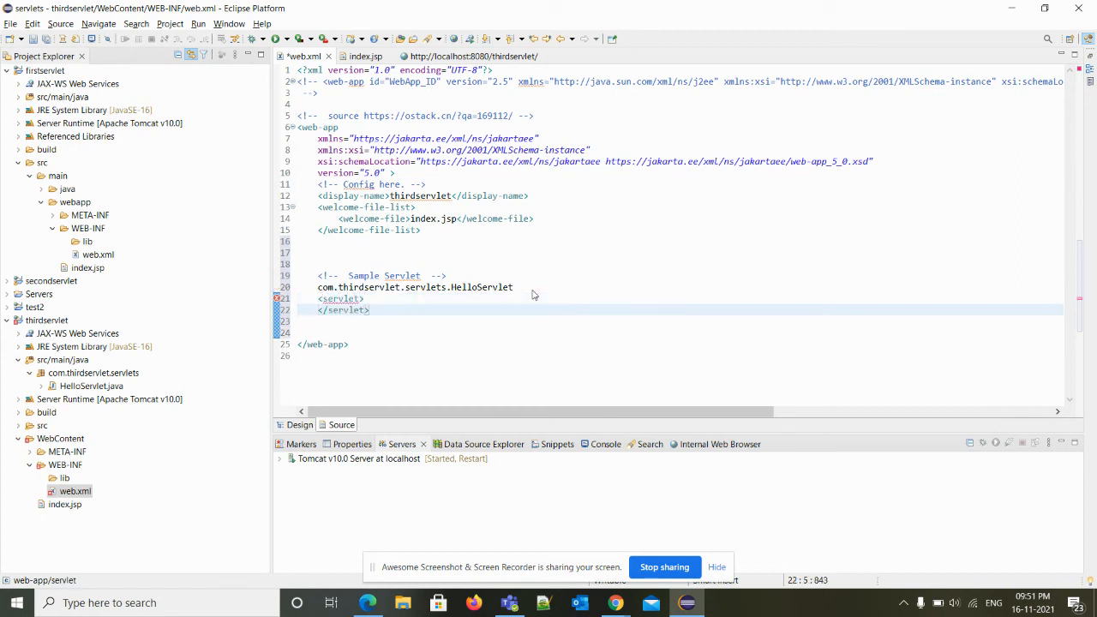
text(<servlet-name>)
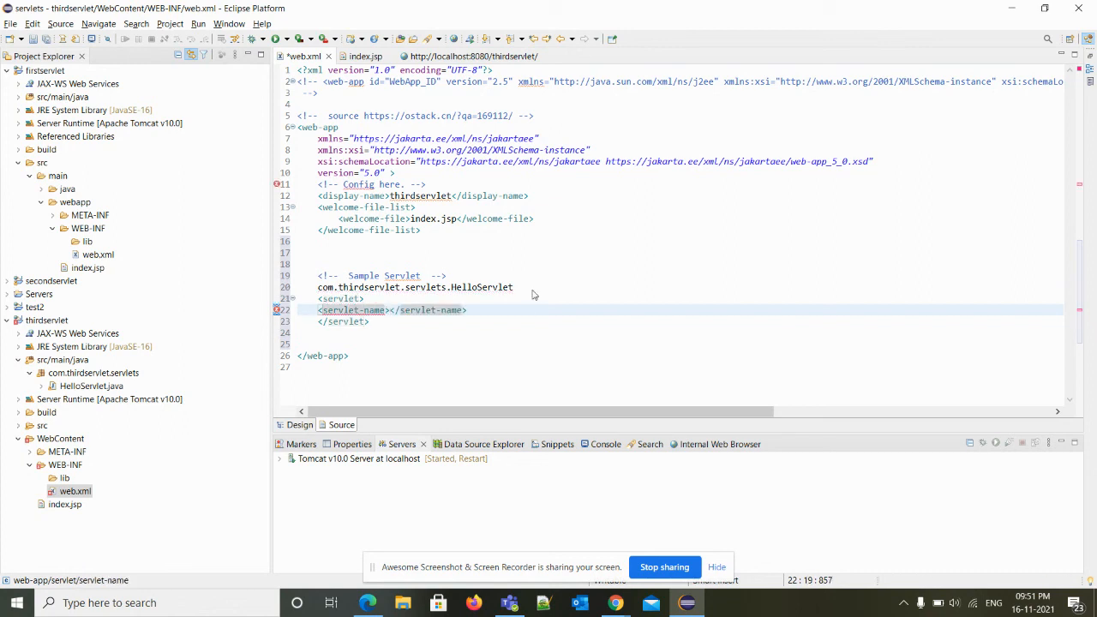
text(S)
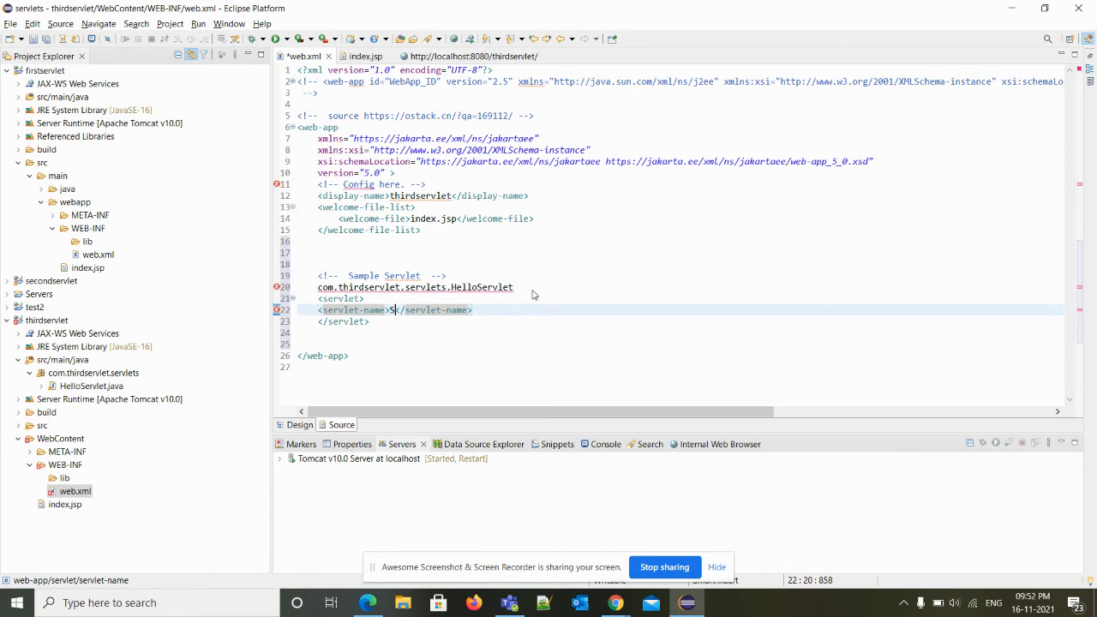
text(H)
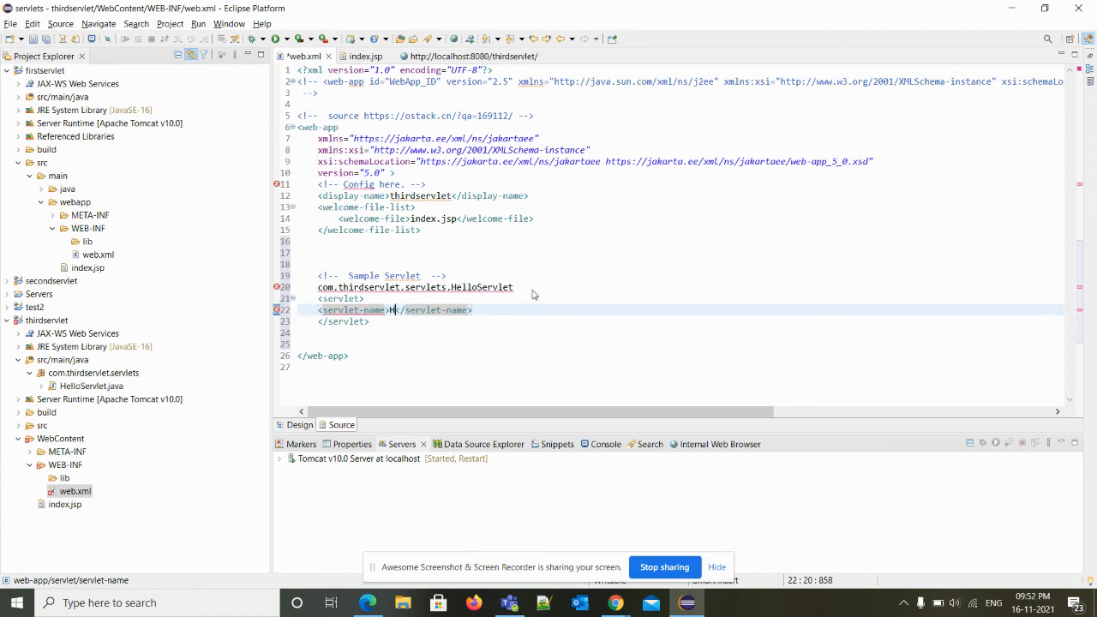
text(elloServlet)
text(<s)
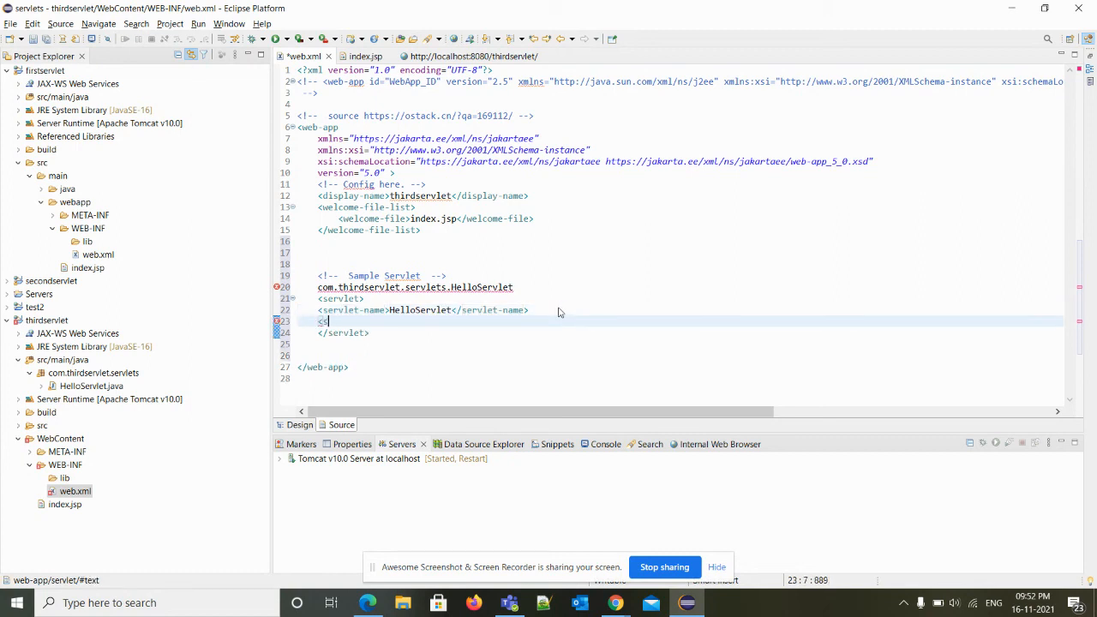
- Begin the <servlet-class> element for the HelloServlet entry
text(erv)
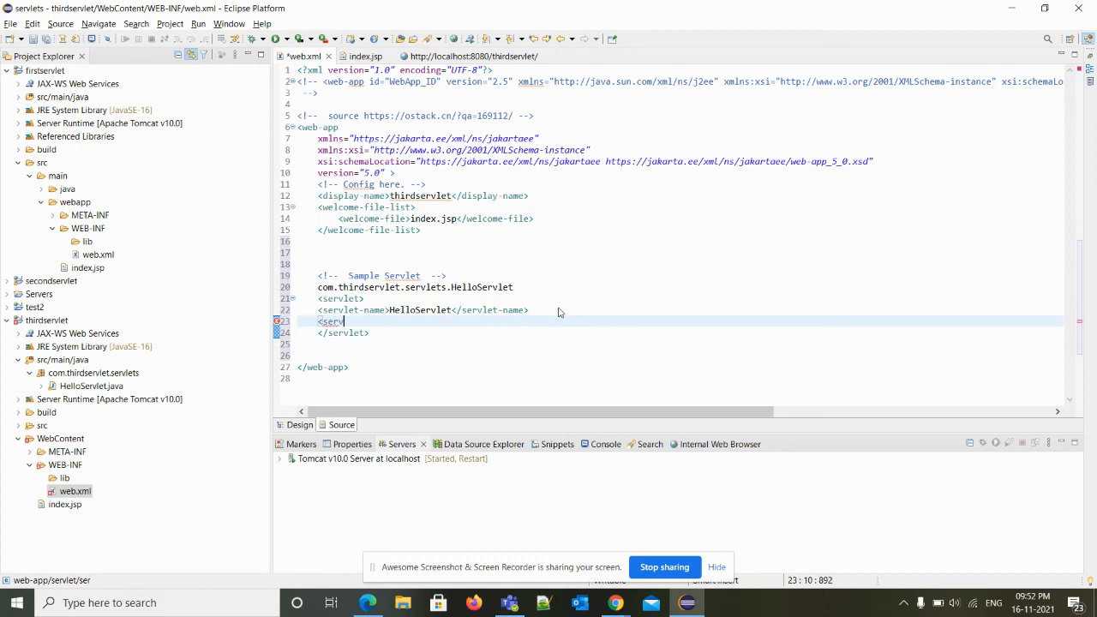
text(let-c)
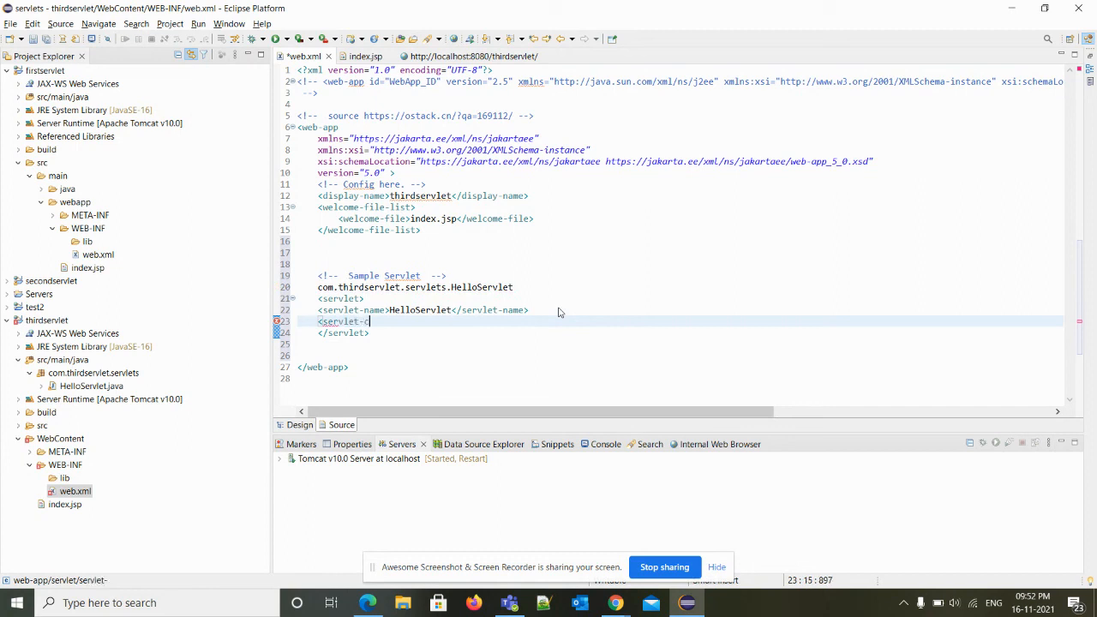